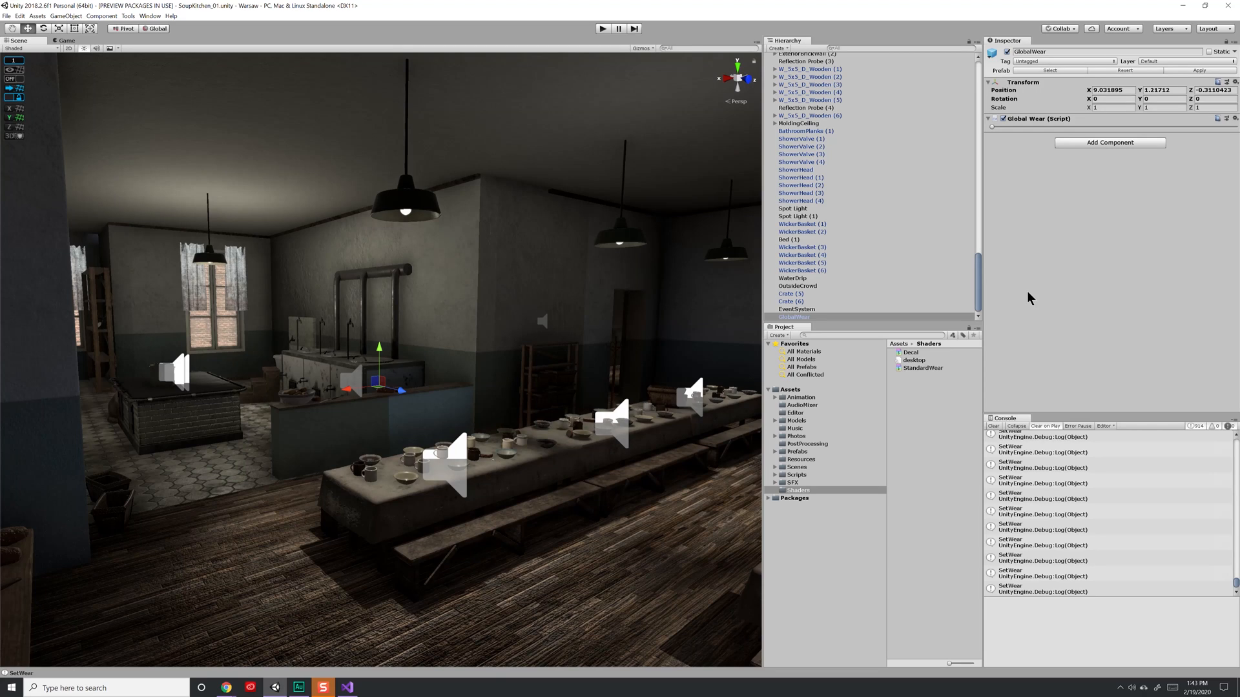
{"action": "mouse_move", "coordinate": [809, 322]}
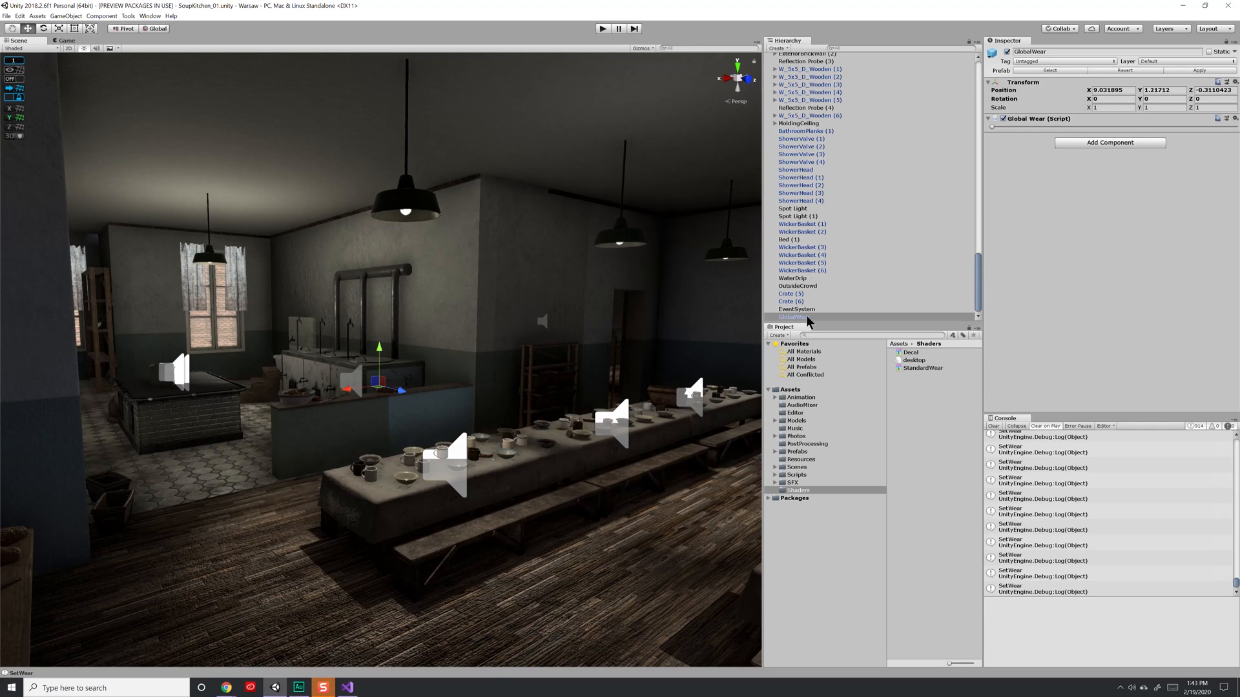
Select the kitchen island and reveal its KitchenIsland material's wear texture maps in the Inspector.
{"action": "left_click", "coordinate": [182, 402]}
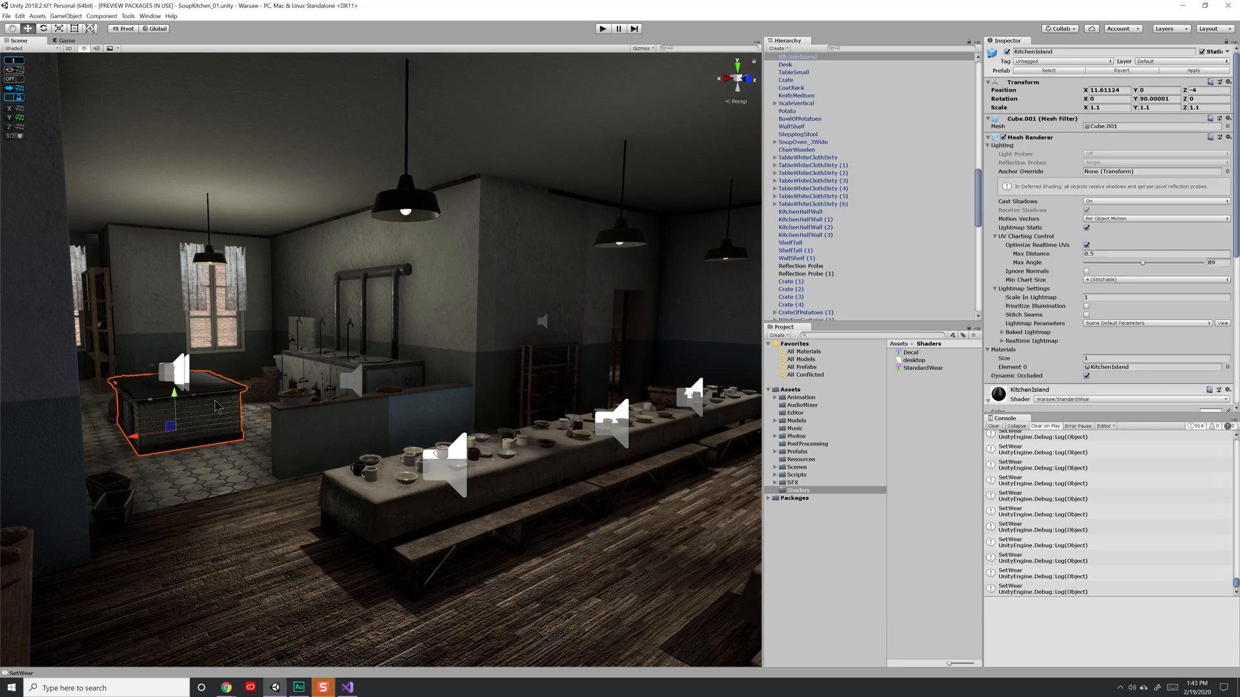
{"action": "scroll", "scroll_direction": "down", "scroll_amount": 3}
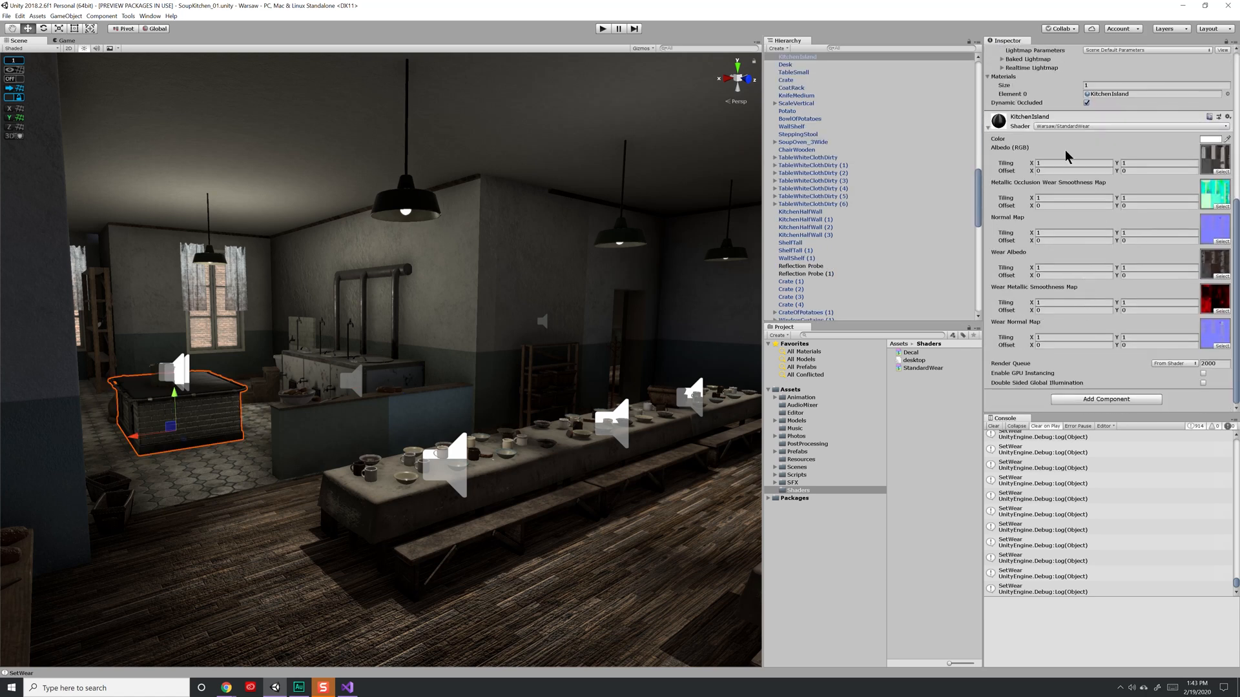
{"action": "mouse_move", "coordinate": [1049, 141]}
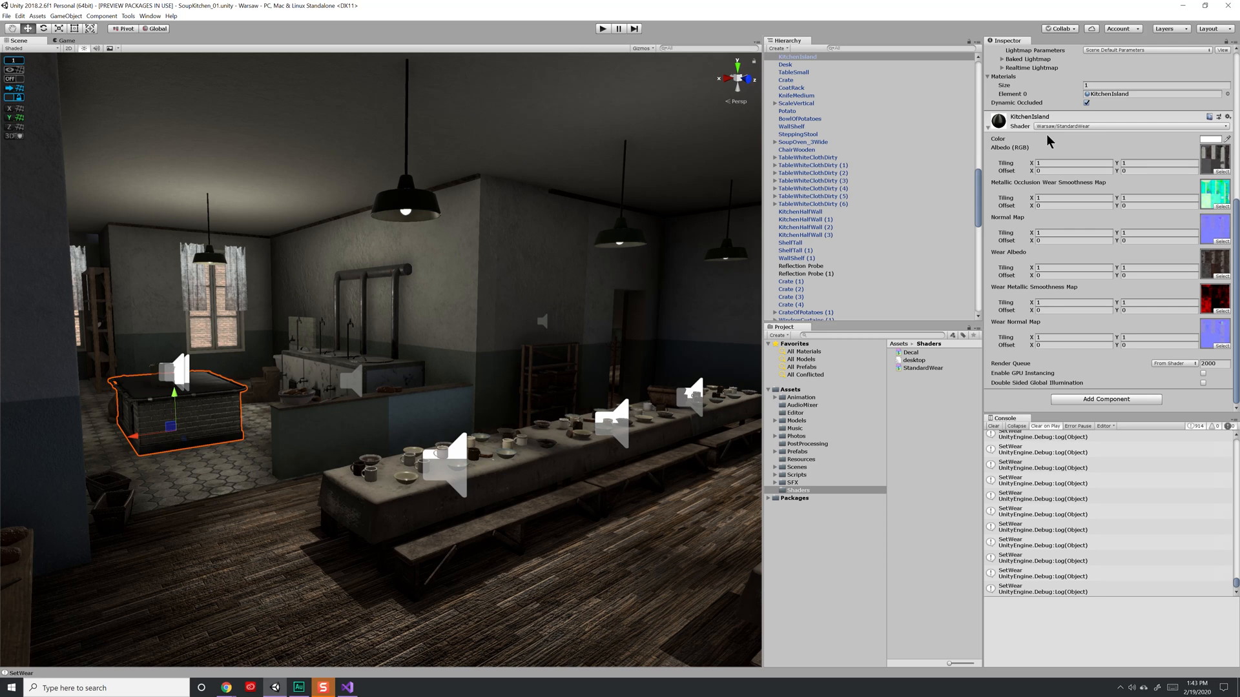
{"action": "mouse_move", "coordinate": [1038, 196]}
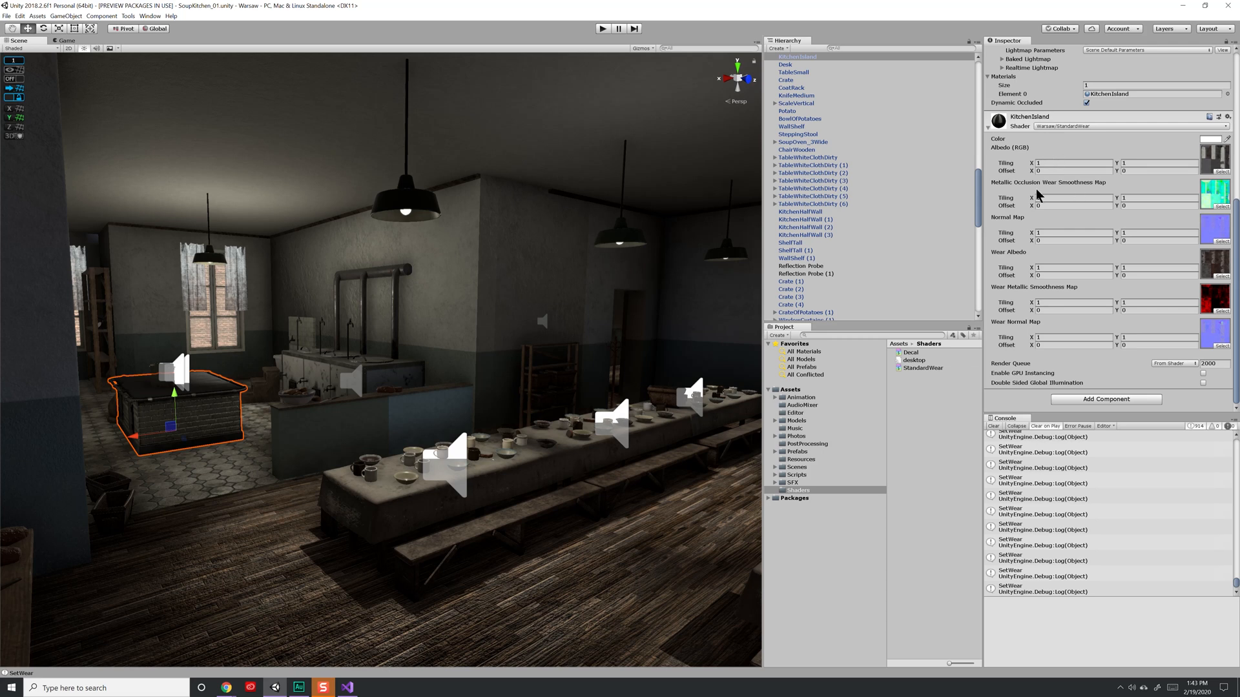
{"action": "mouse_move", "coordinate": [1069, 195]}
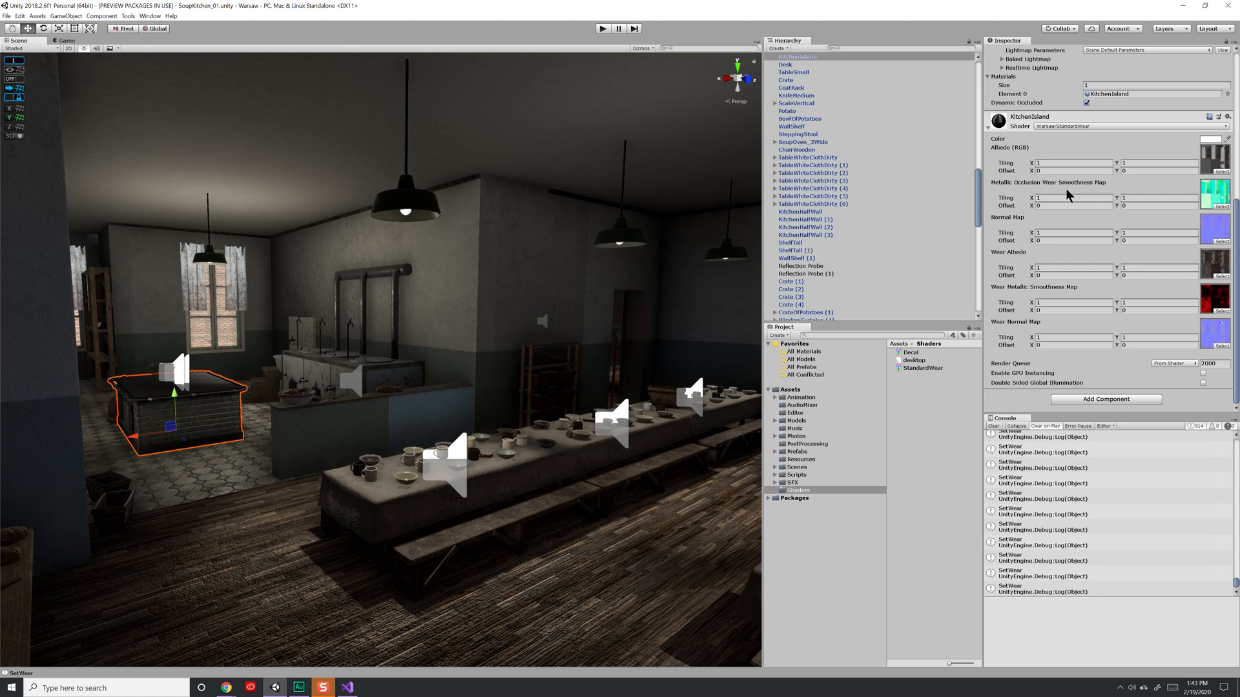
View StandardWear.shader's Properties block and point out the commented-out _WearAmount line.
{"action": "left_click", "coordinate": [321, 687]}
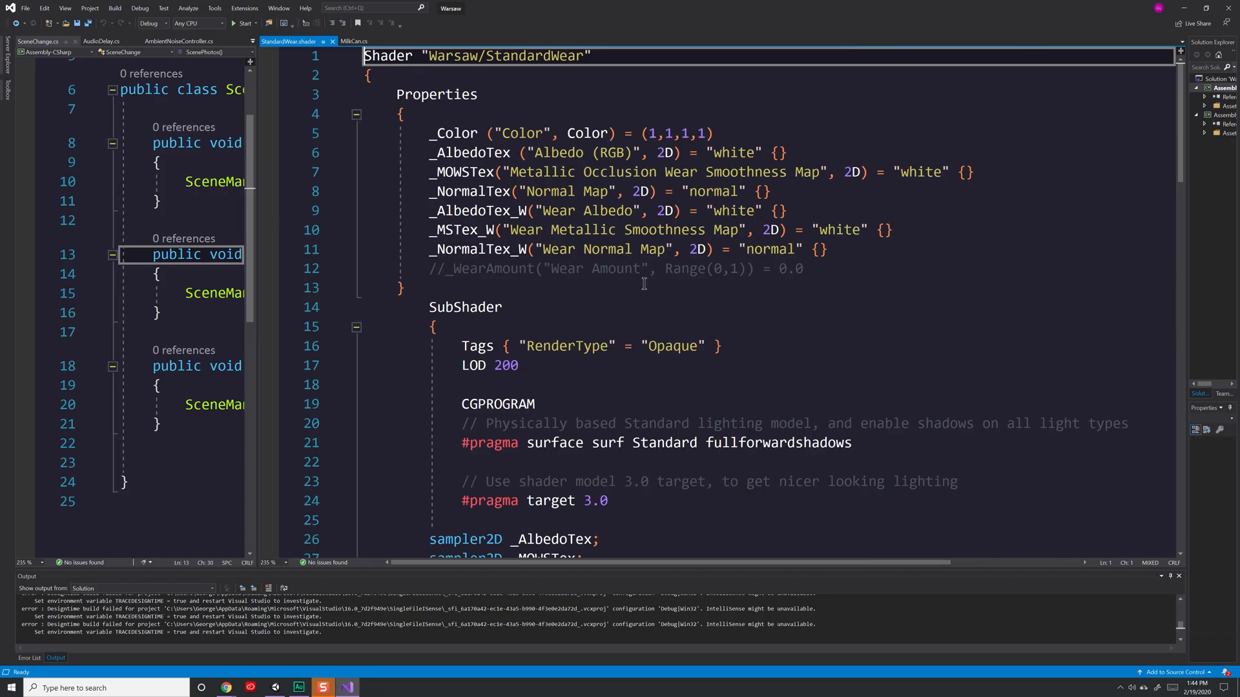
{"action": "left_click", "coordinate": [501, 307]}
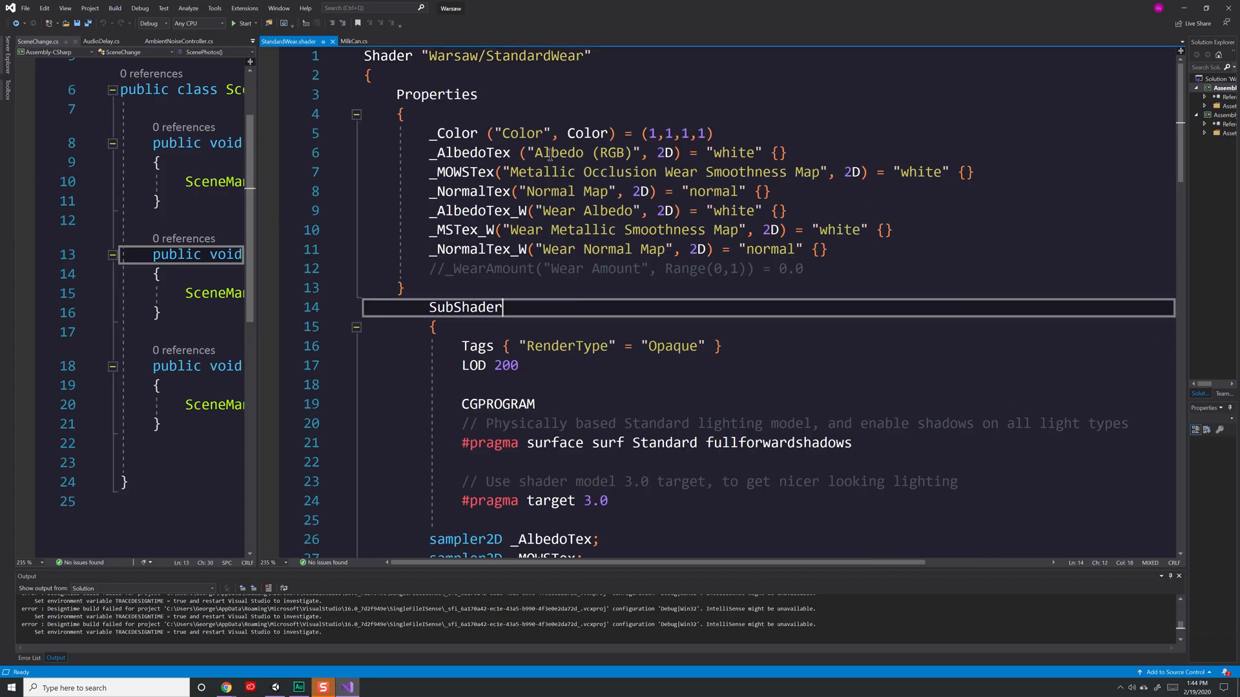
{"action": "mouse_move", "coordinate": [571, 255]}
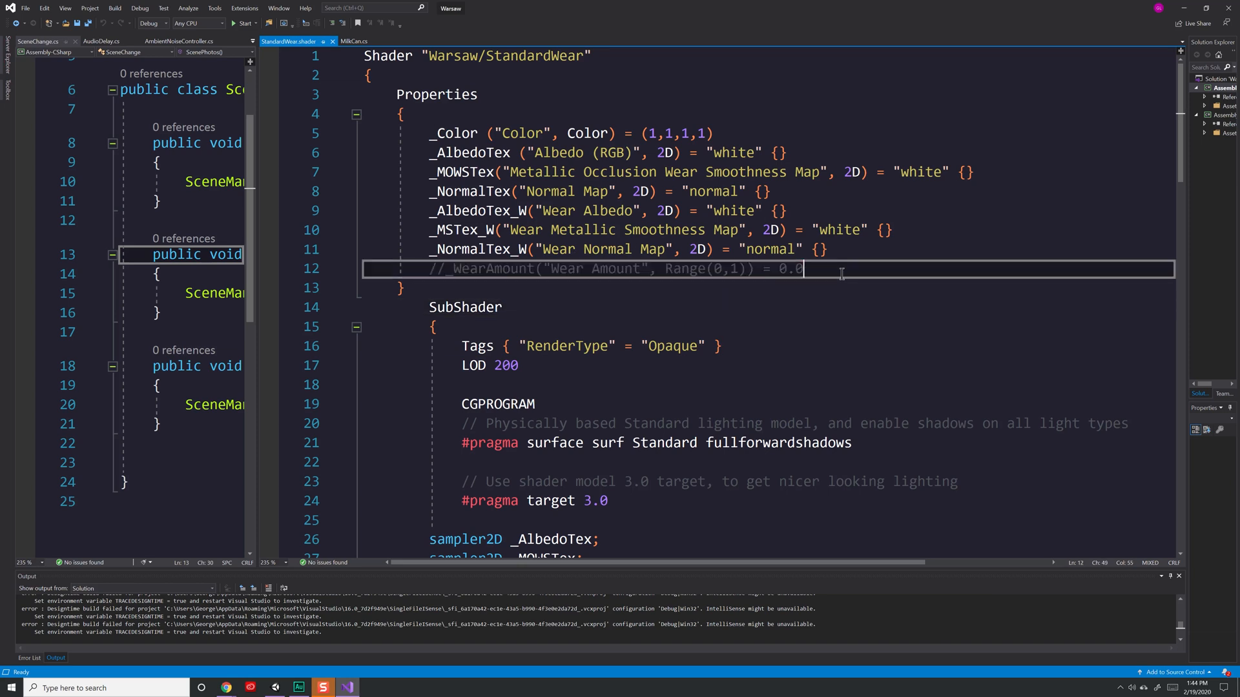
{"action": "mouse_move", "coordinate": [823, 308]}
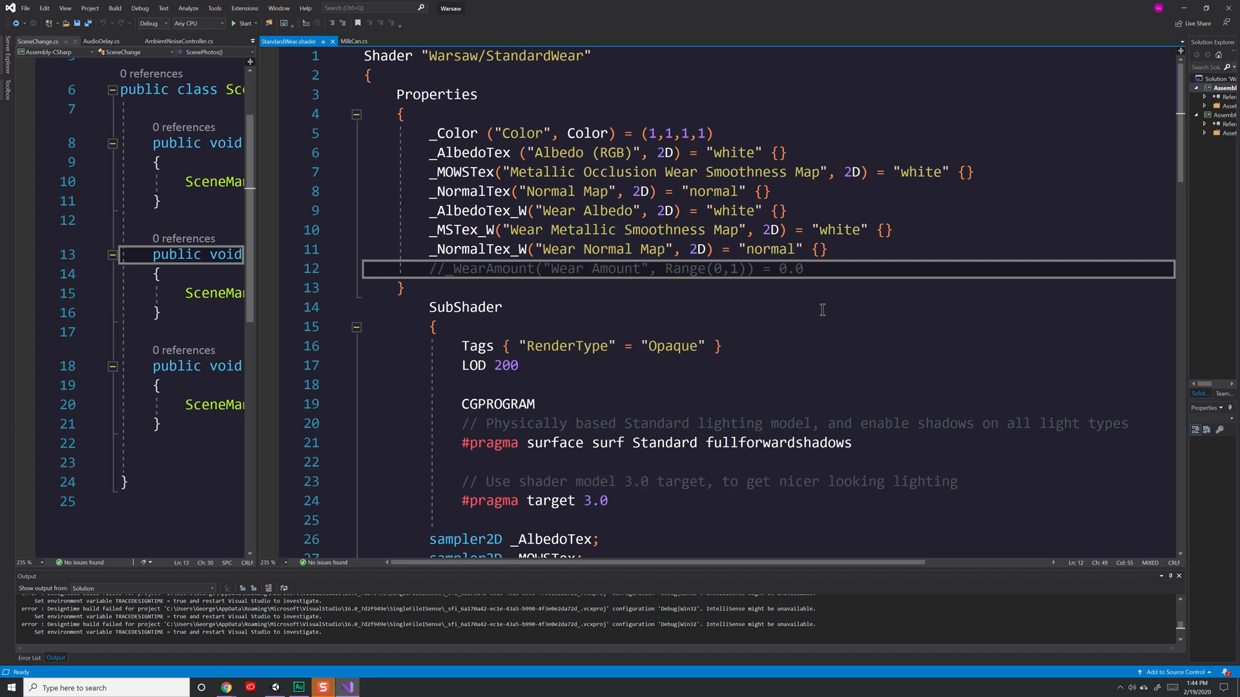
{"action": "left_click", "coordinate": [800, 268]}
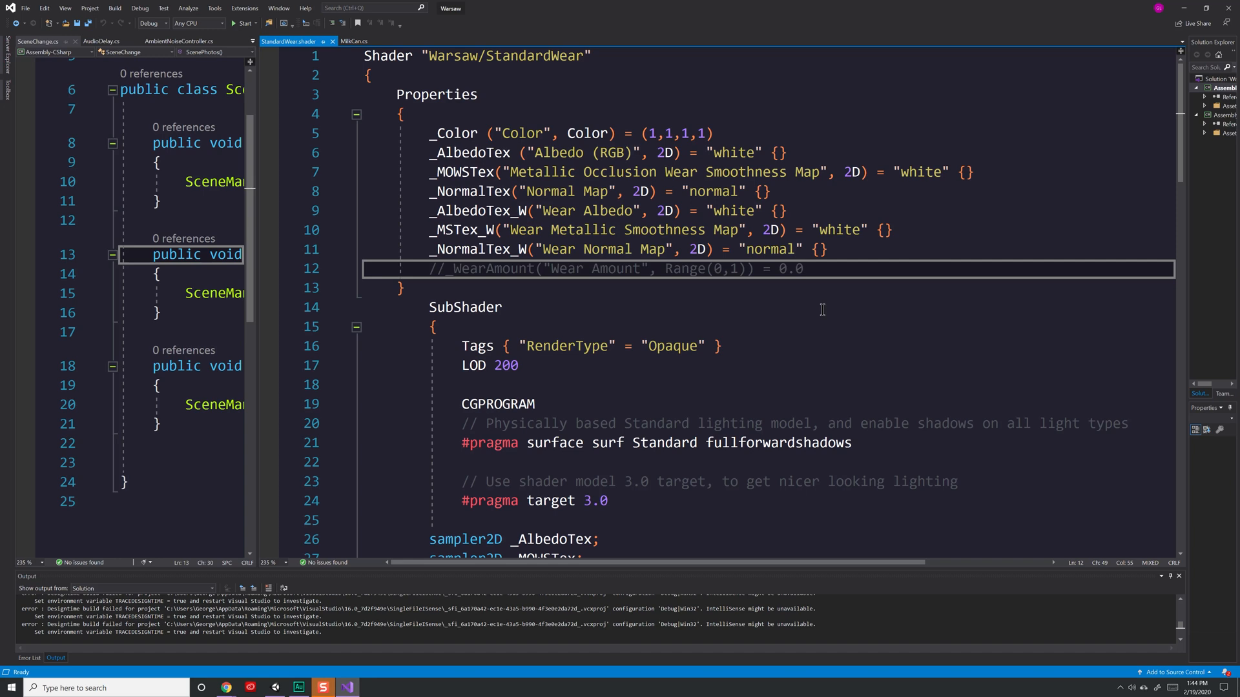
{"action": "mouse_move", "coordinate": [904, 281]}
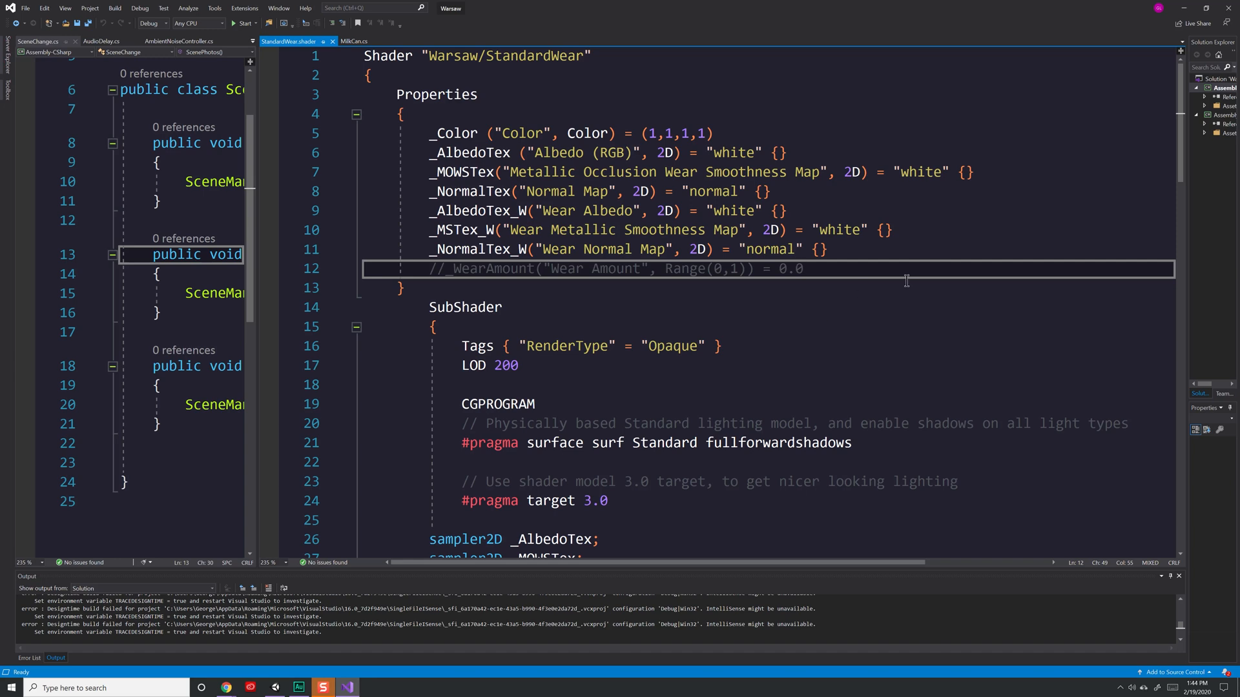
{"action": "mouse_move", "coordinate": [550, 315]}
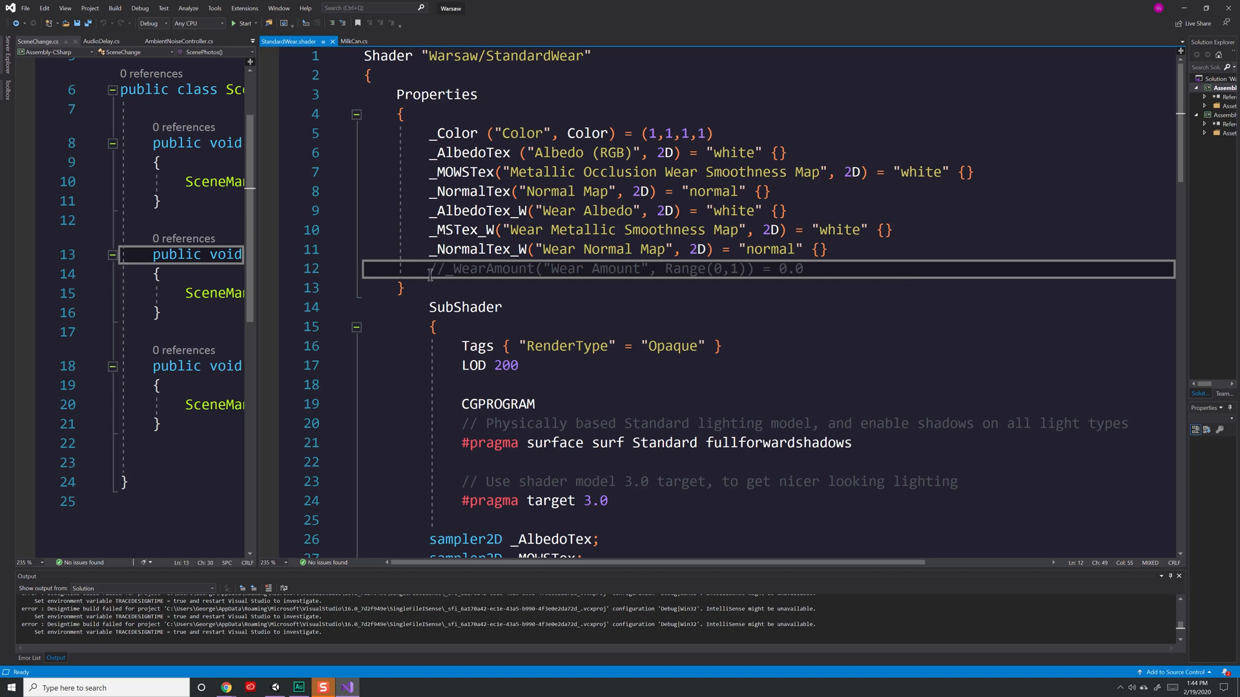
Scroll down to the uniform _WearAmount declaration before moving to GlobalWear's SetWear method.
{"action": "scroll", "scroll_direction": "down", "scroll_amount": 3}
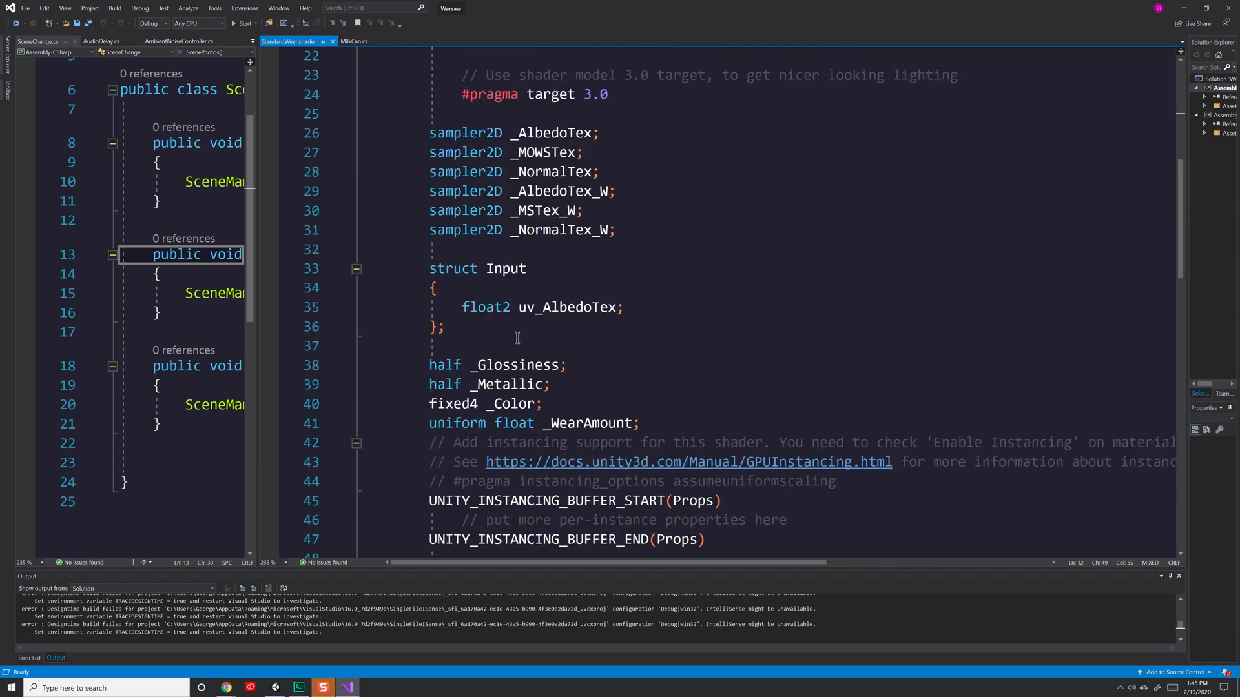
{"action": "scroll", "scroll_direction": "down", "scroll_amount": 3}
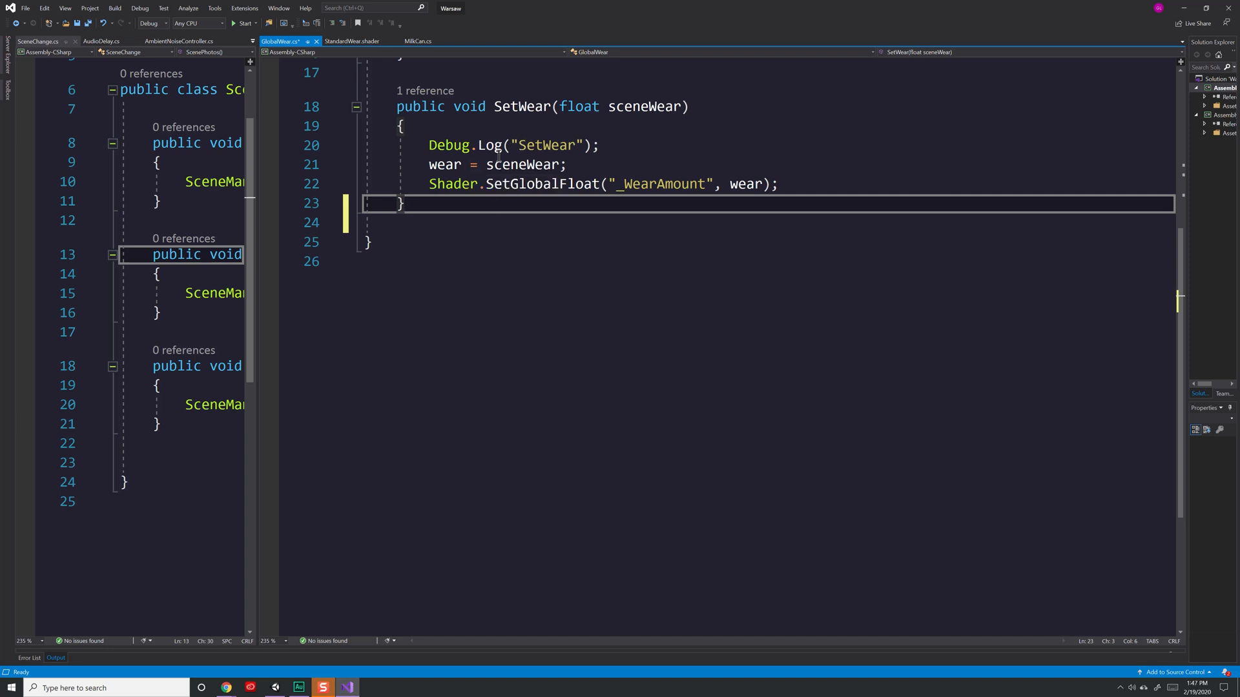
{"action": "mouse_move", "coordinate": [452, 183]}
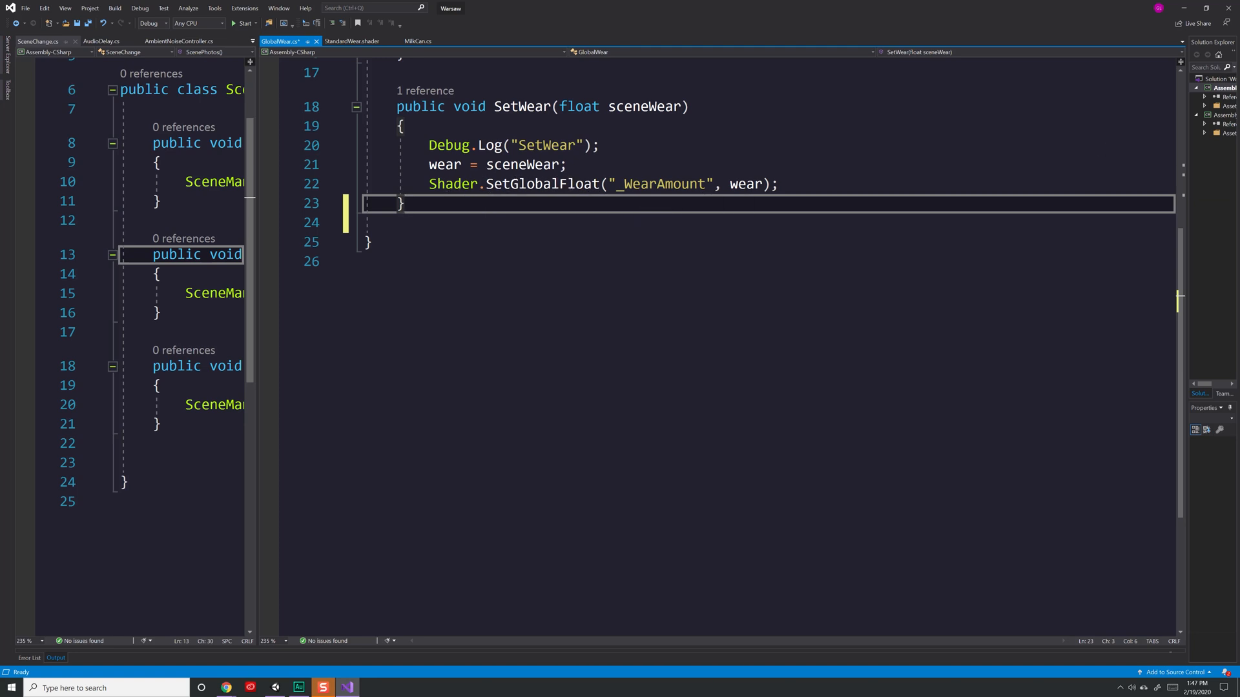
Consult the Shader scripting API page for SetGlobalFloat, then return to the GlobalWear script.
{"action": "left_click", "coordinate": [224, 687]}
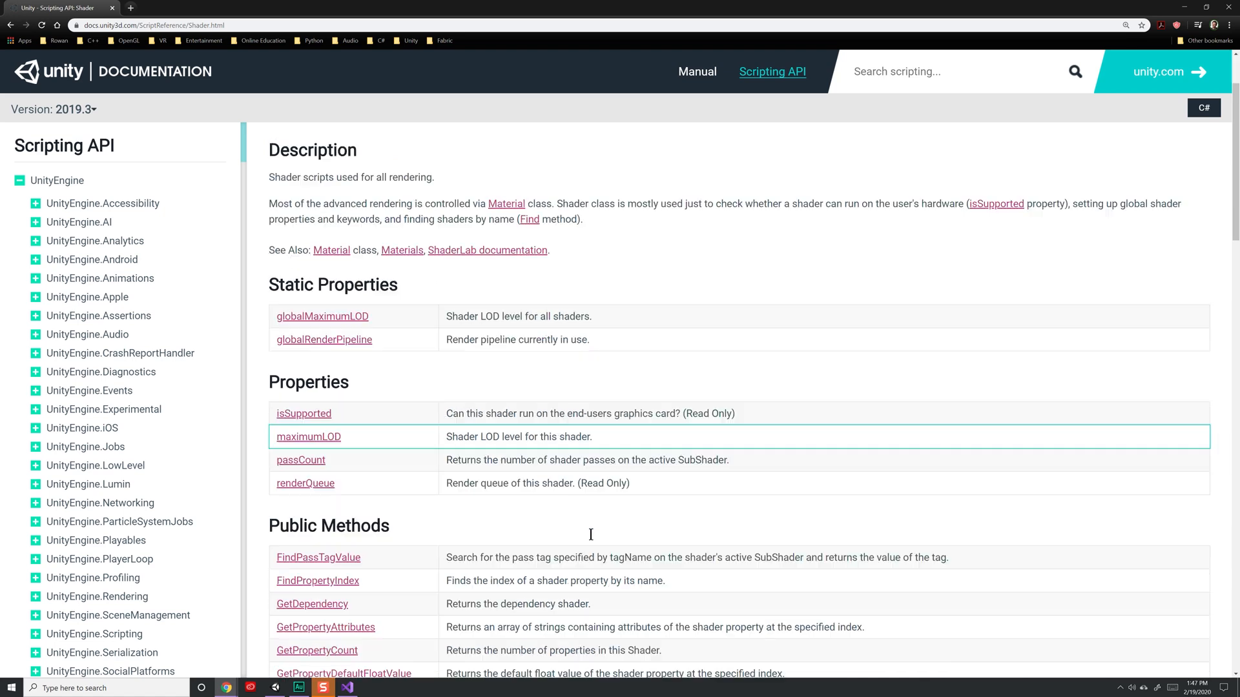
{"action": "scroll", "scroll_direction": "down", "scroll_amount": 3}
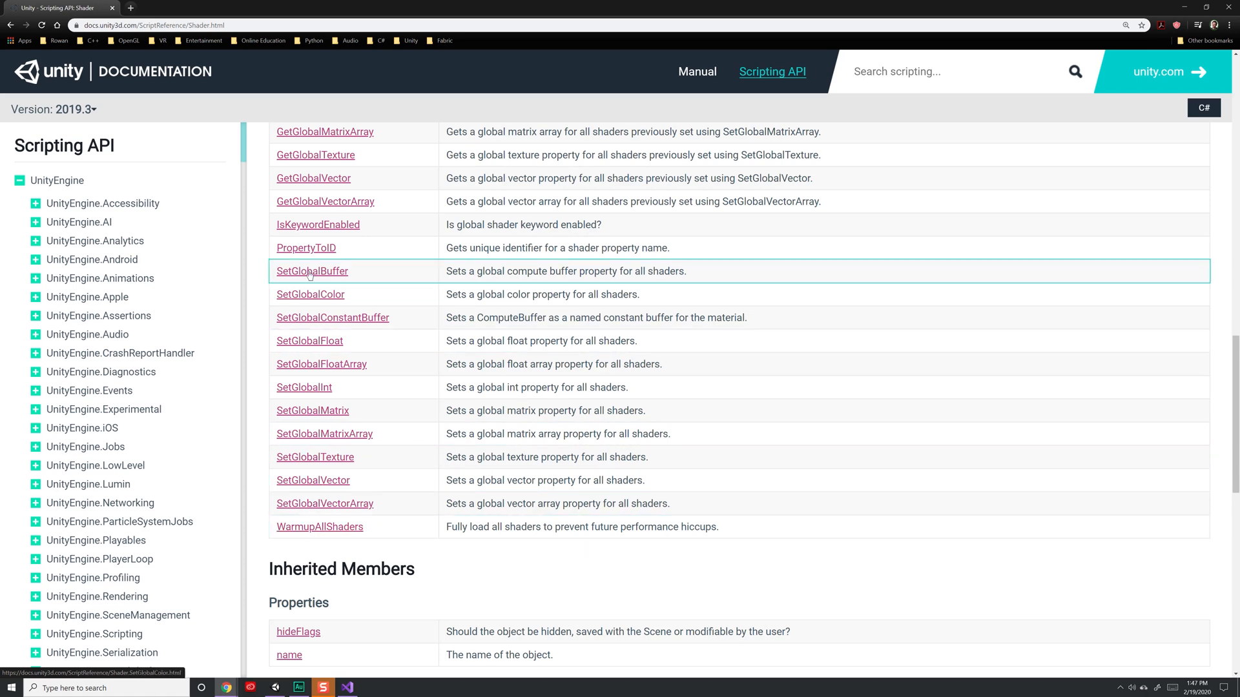
{"action": "left_click", "coordinate": [346, 687]}
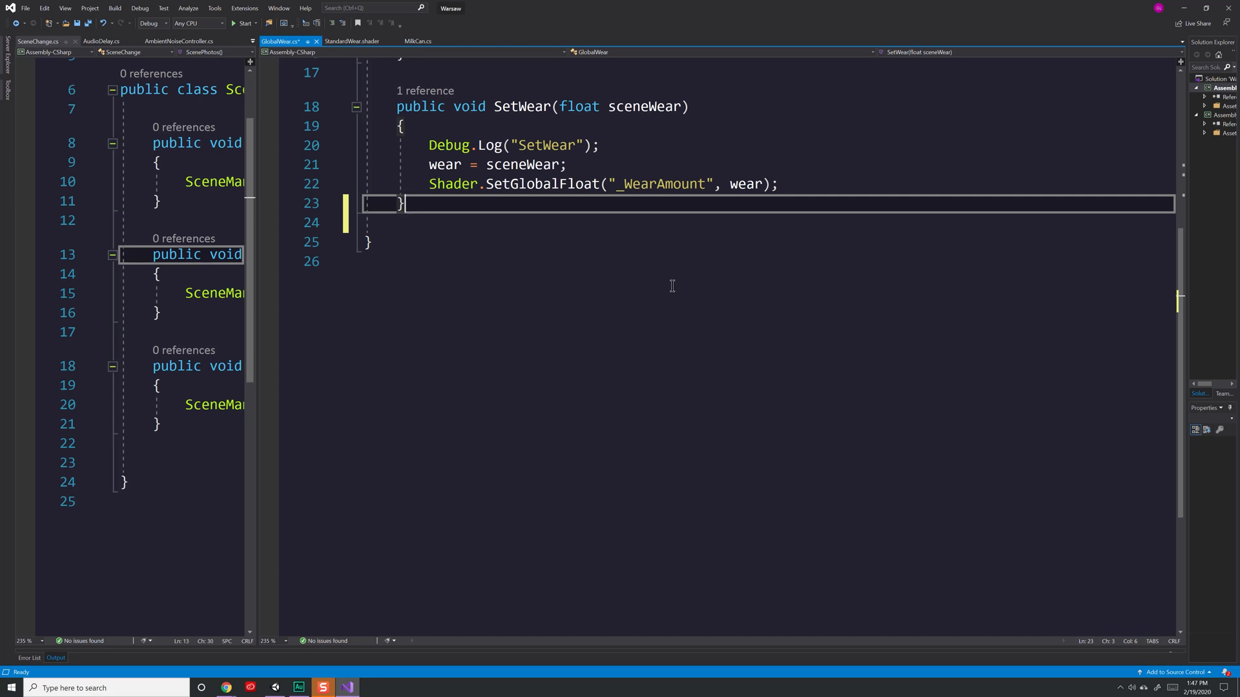
{"action": "mouse_move", "coordinate": [530, 184]}
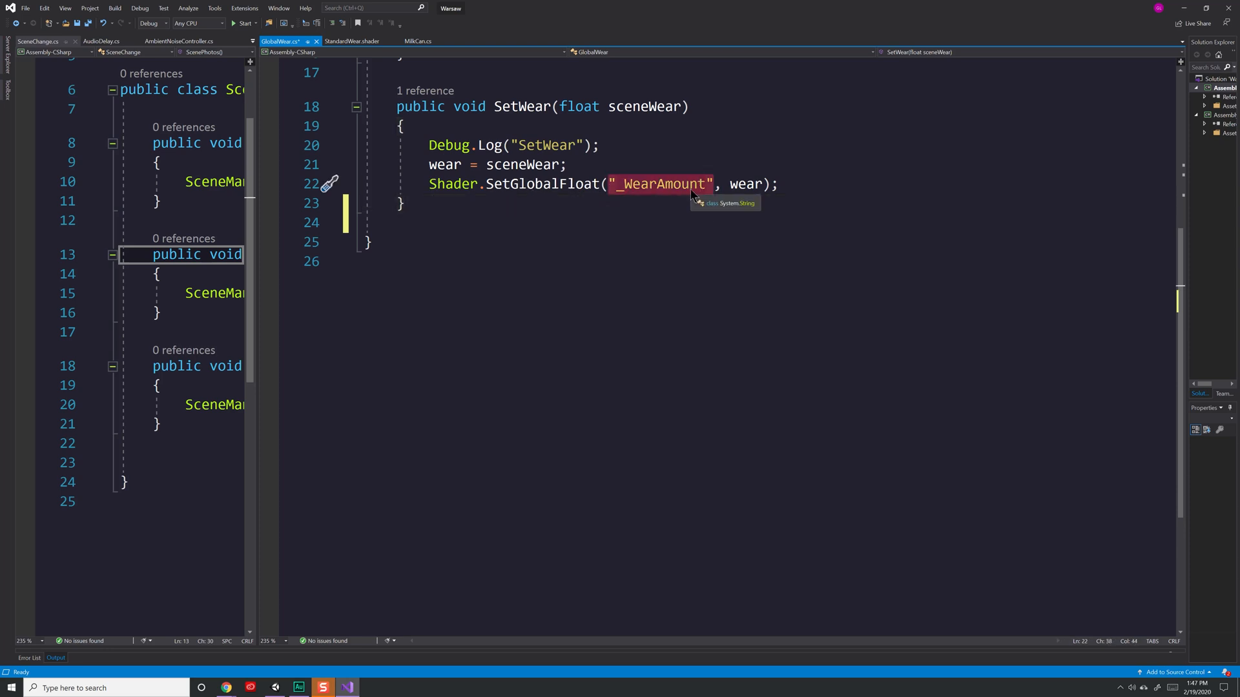
{"action": "mouse_move", "coordinate": [744, 184]}
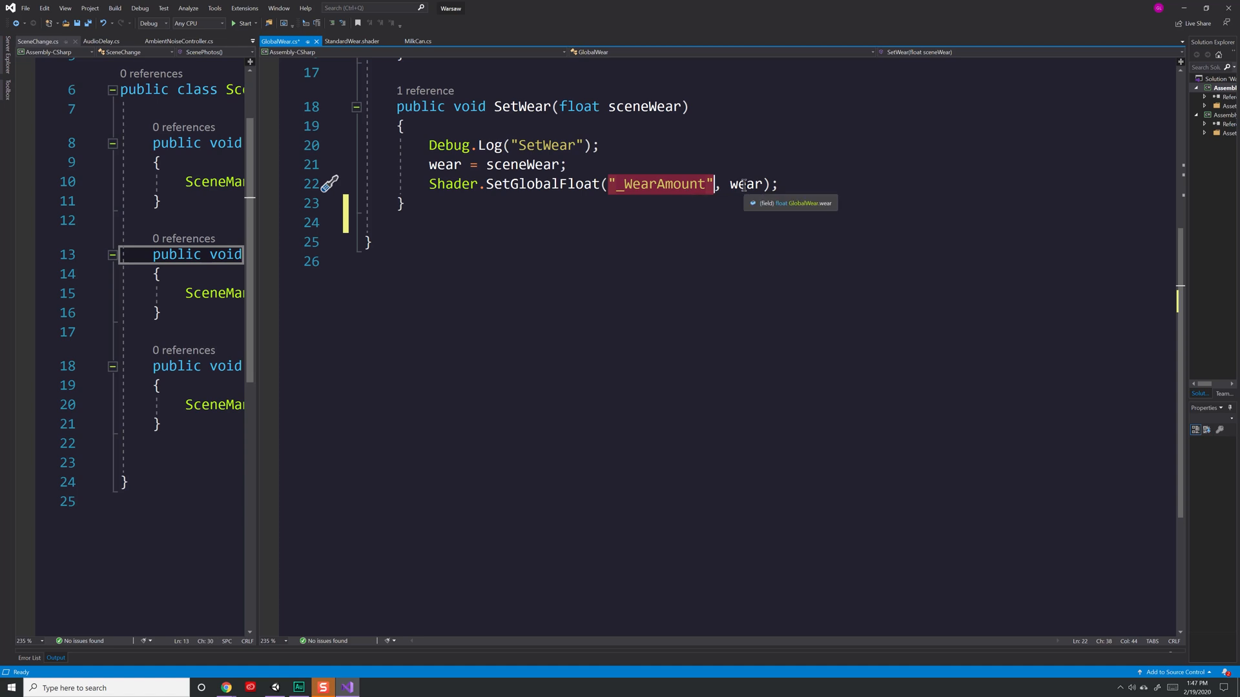
Back in the scene, locate and select the GlobalWear object to show its Global Wear script component.
{"action": "left_click", "coordinate": [274, 687]}
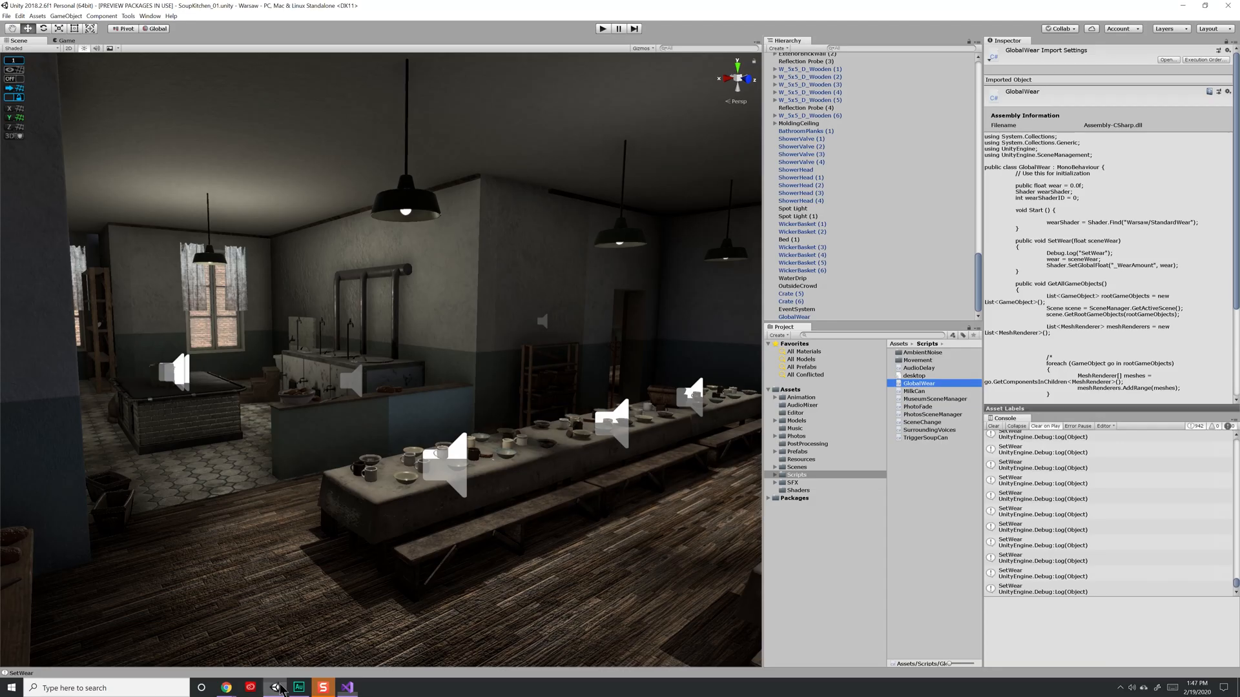
{"action": "mouse_move", "coordinate": [419, 501]}
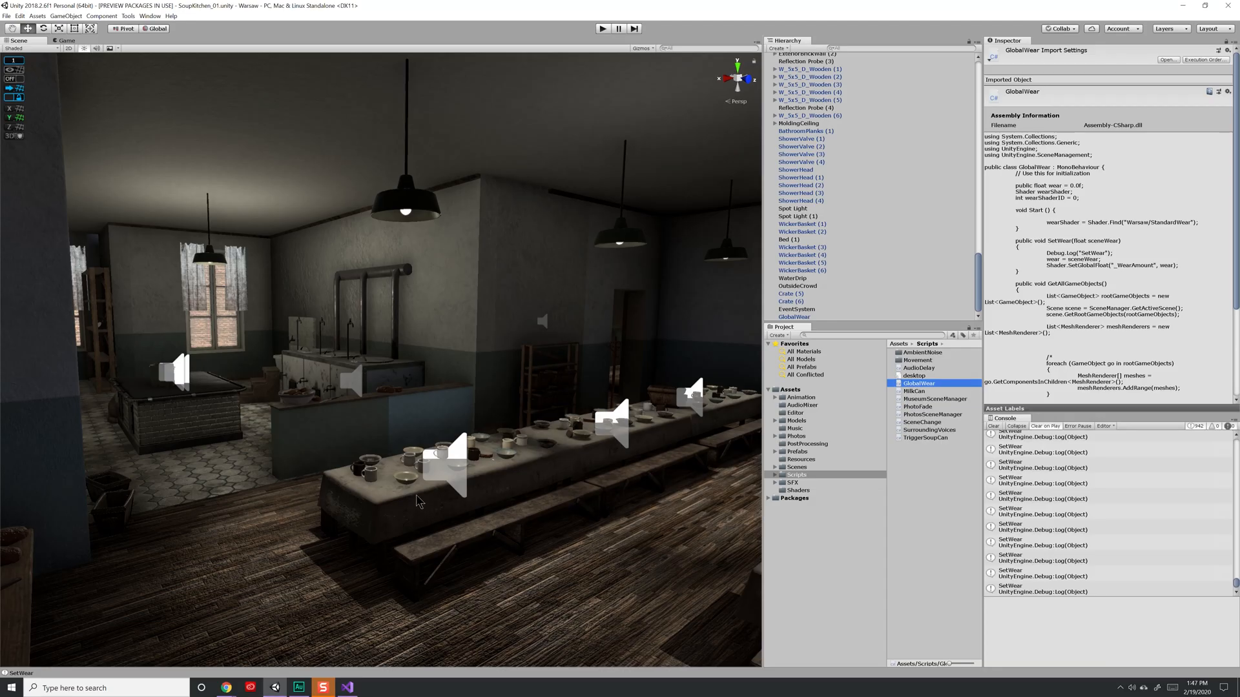
{"action": "left_click", "coordinate": [179, 411]}
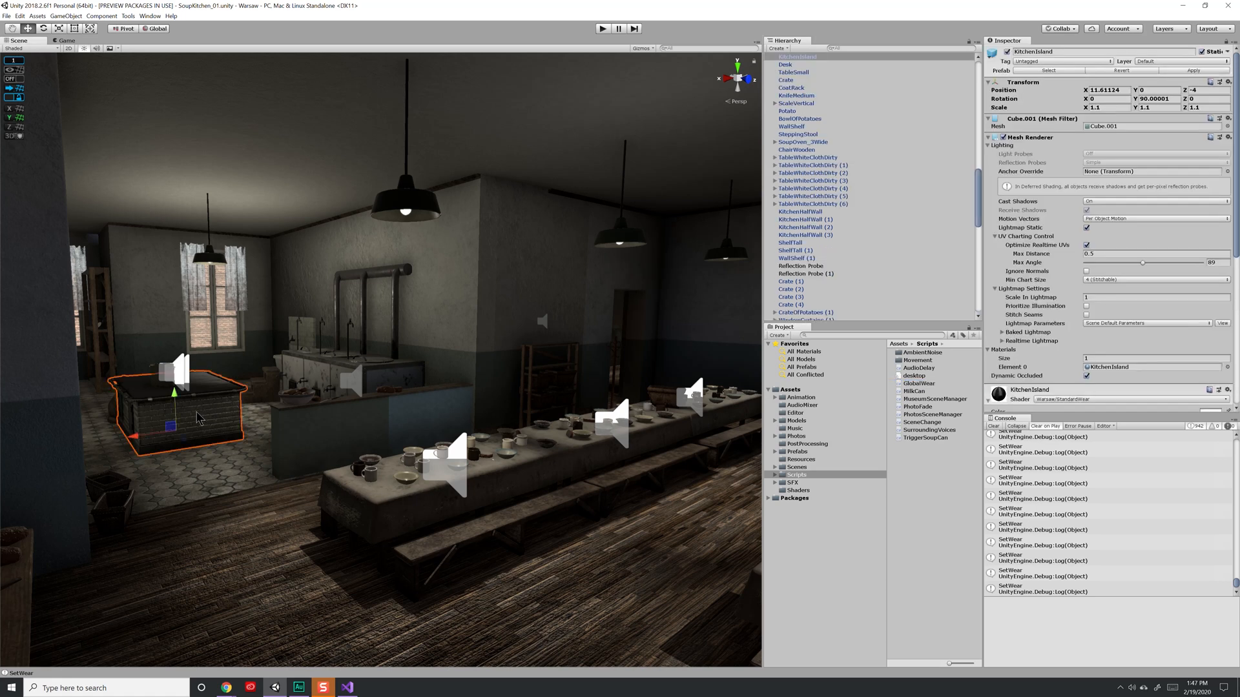
{"action": "scroll", "scroll_direction": "down", "scroll_amount": 3}
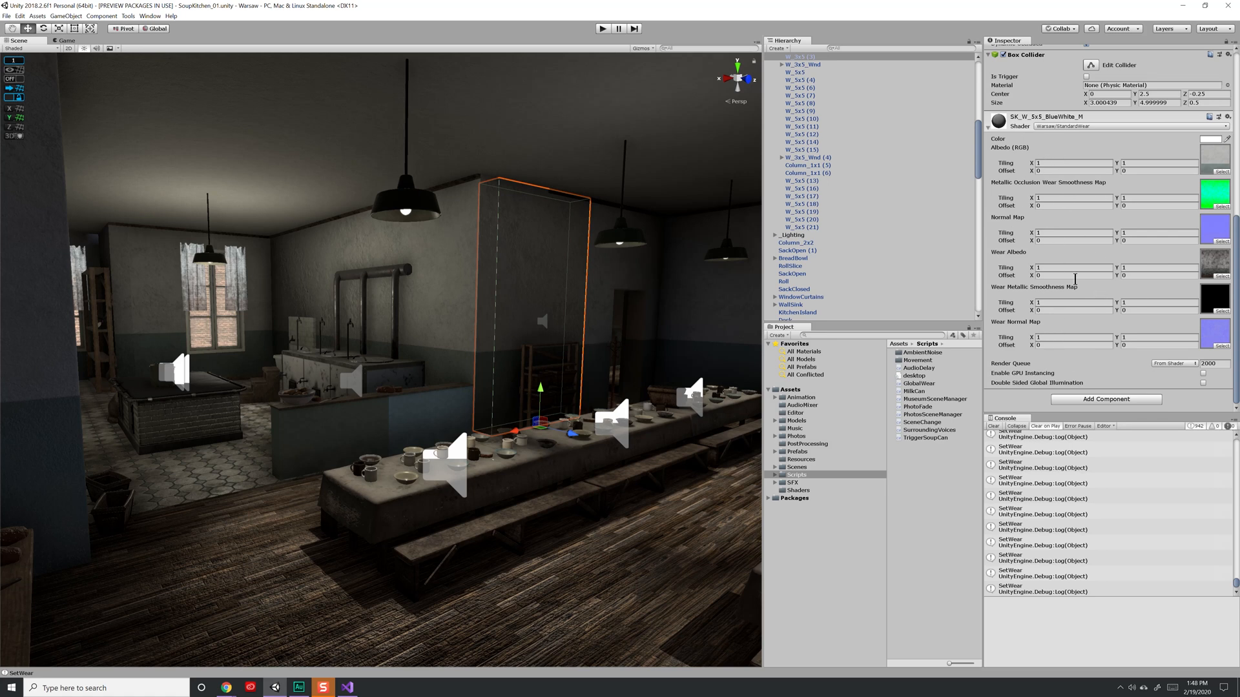
{"action": "scroll", "scroll_direction": "down", "scroll_amount": 3}
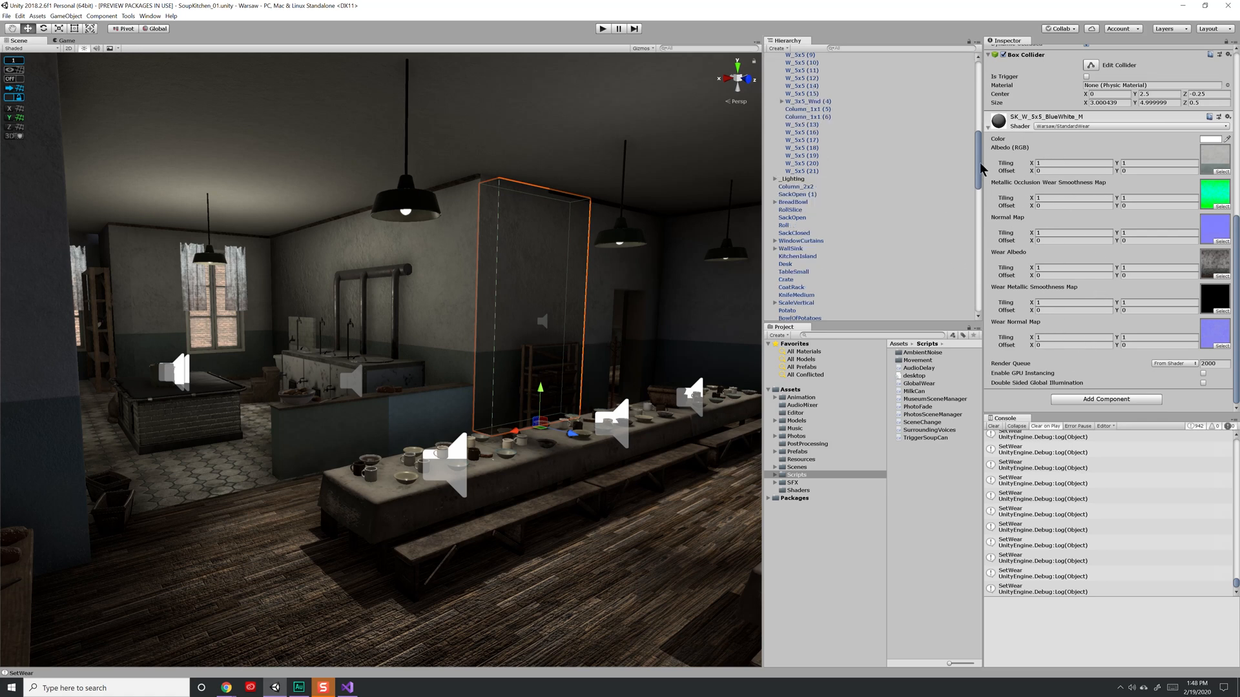
{"action": "left_click", "coordinate": [794, 317]}
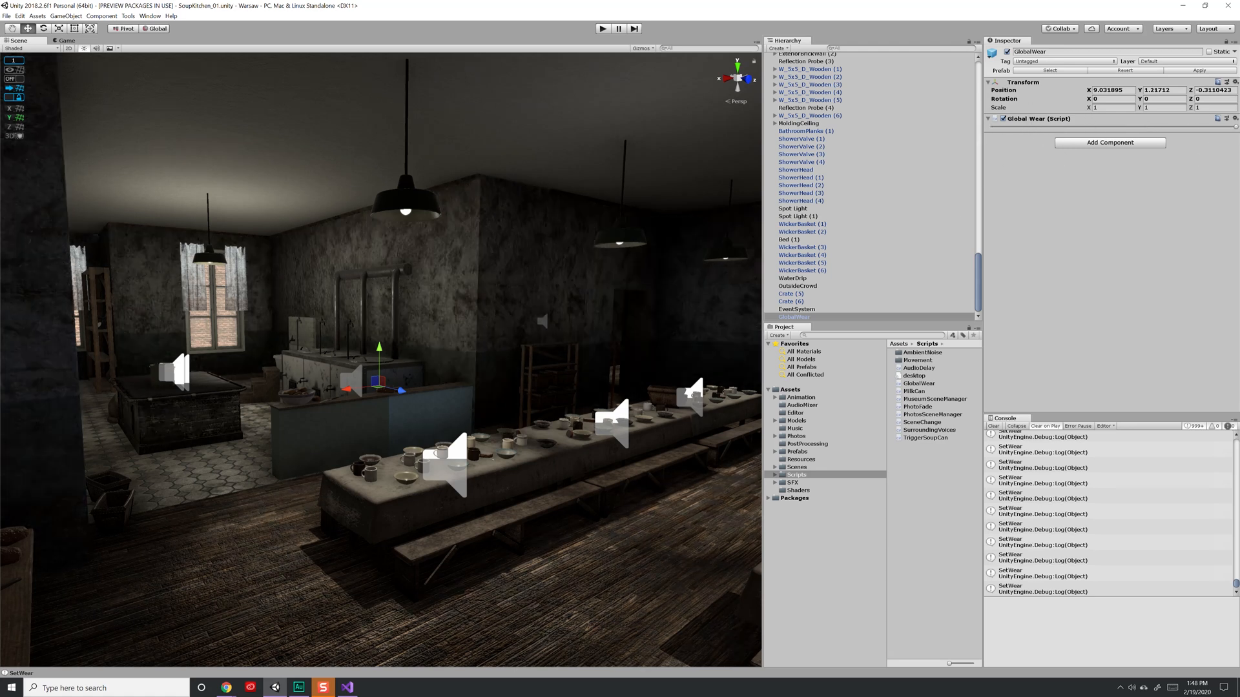
Browse to Assets > Editor and open the EditorGlobalWear script in Visual Studio.
{"action": "left_click", "coordinate": [795, 412]}
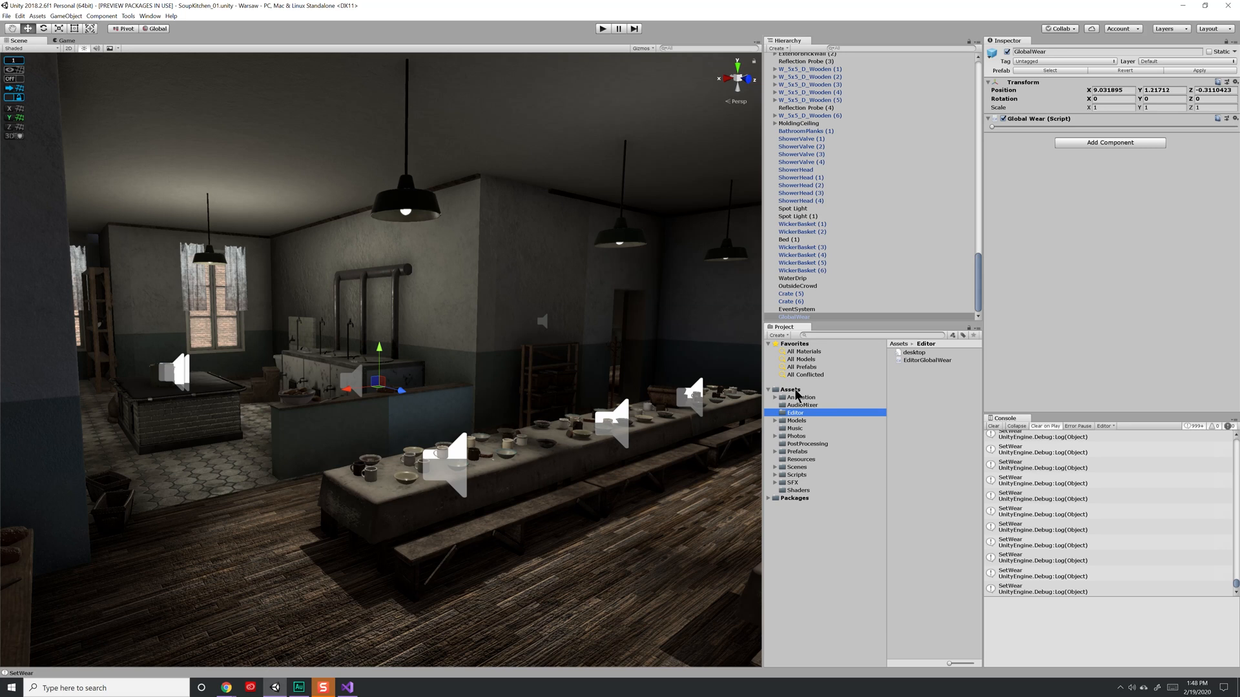
{"action": "mouse_move", "coordinate": [802, 421]}
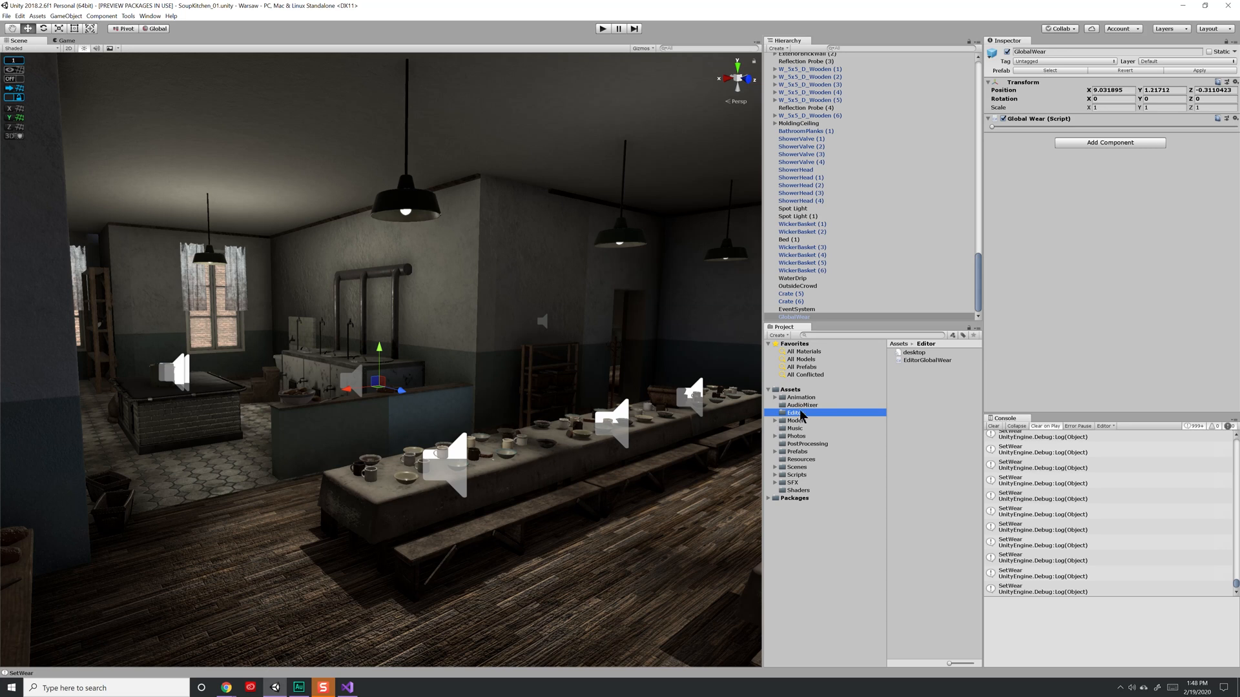
{"action": "mouse_move", "coordinate": [921, 368]}
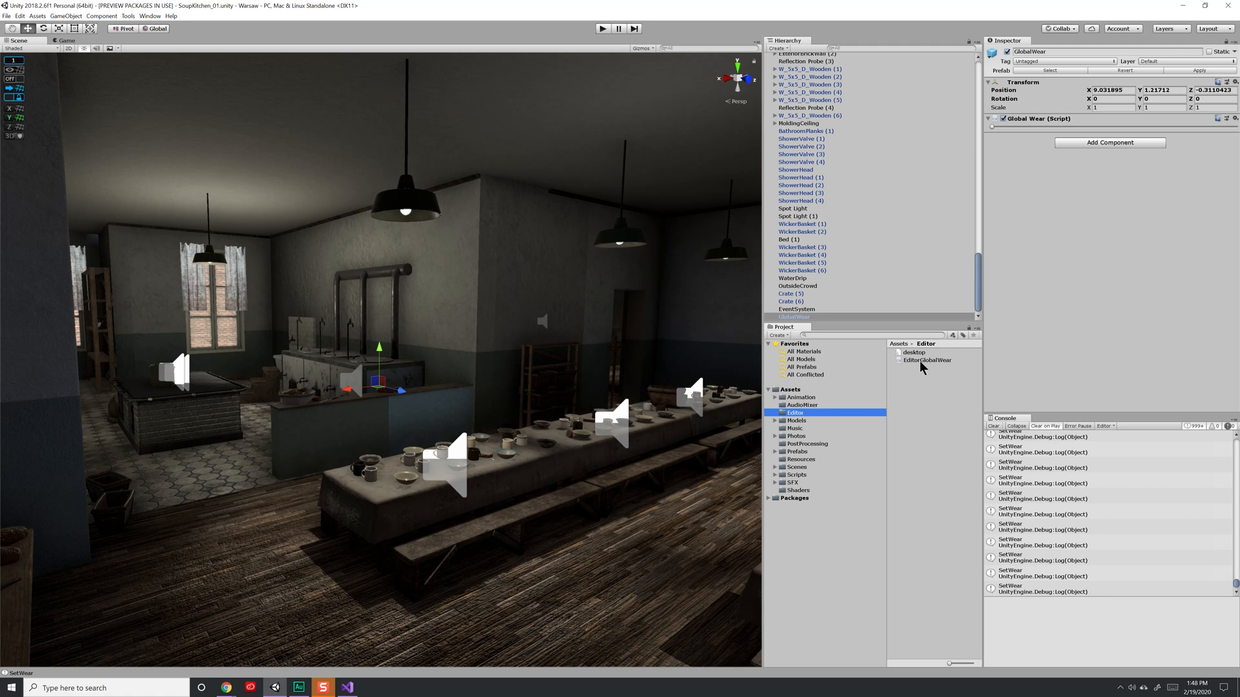
{"action": "left_click", "coordinate": [927, 360]}
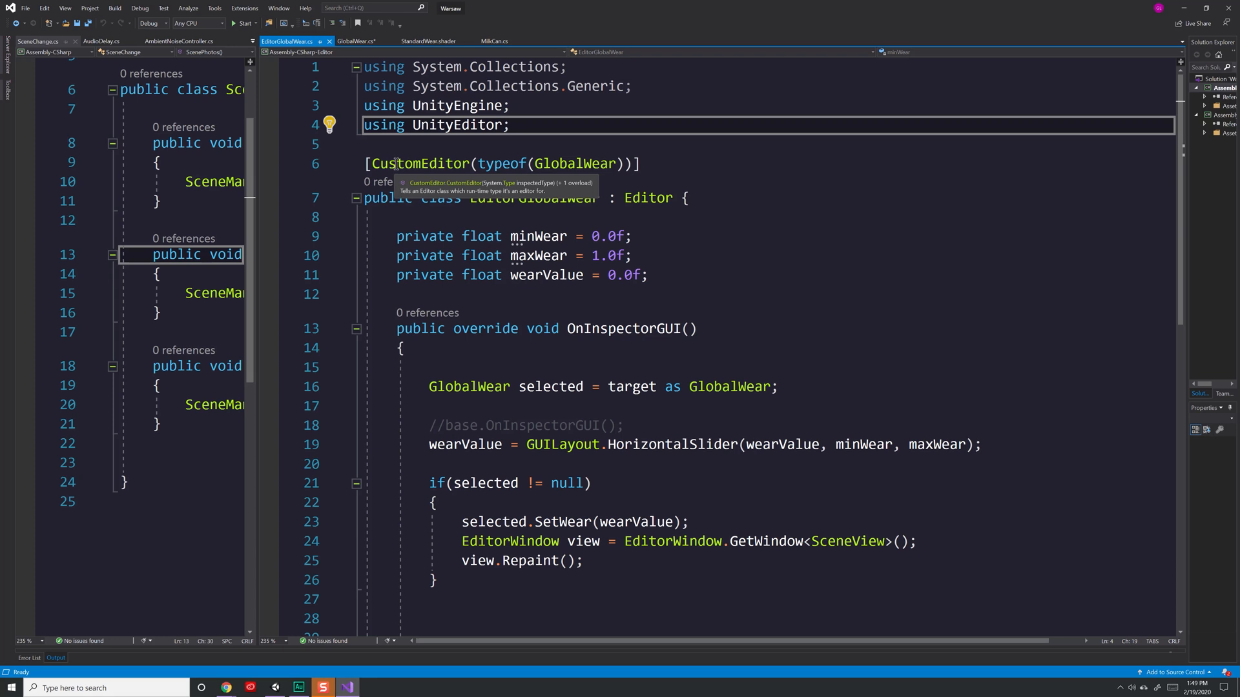
{"action": "mouse_move", "coordinate": [570, 164]}
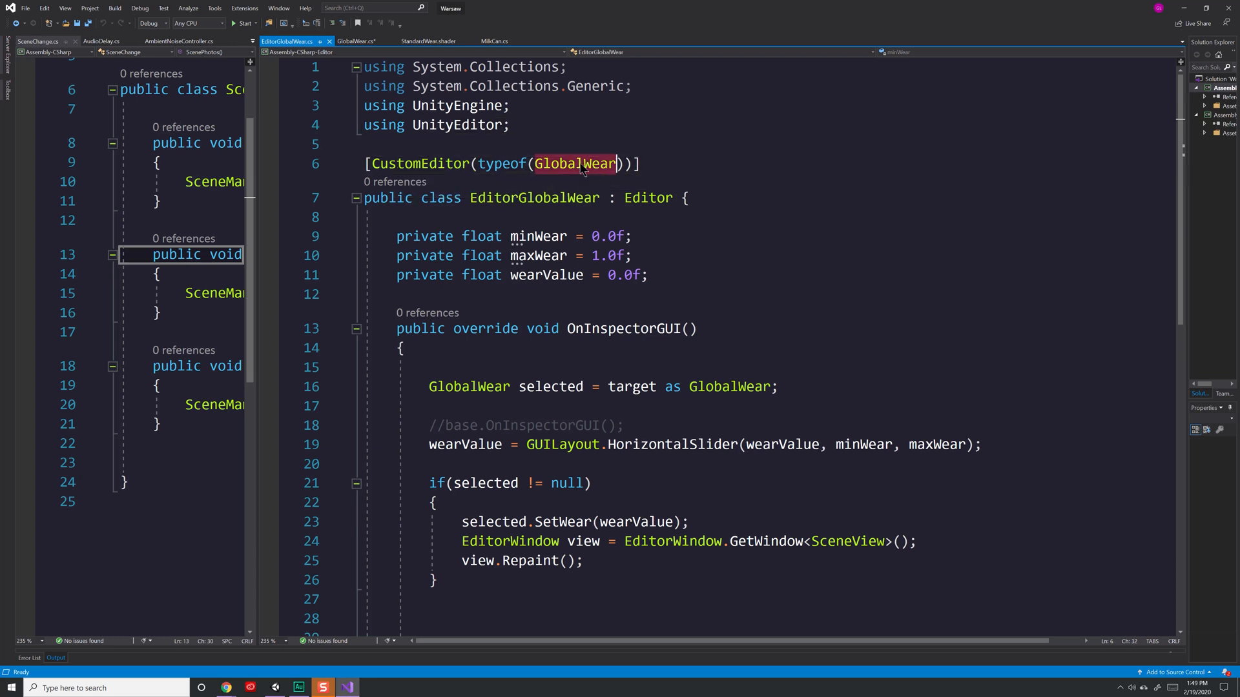
{"action": "mouse_move", "coordinate": [576, 164]}
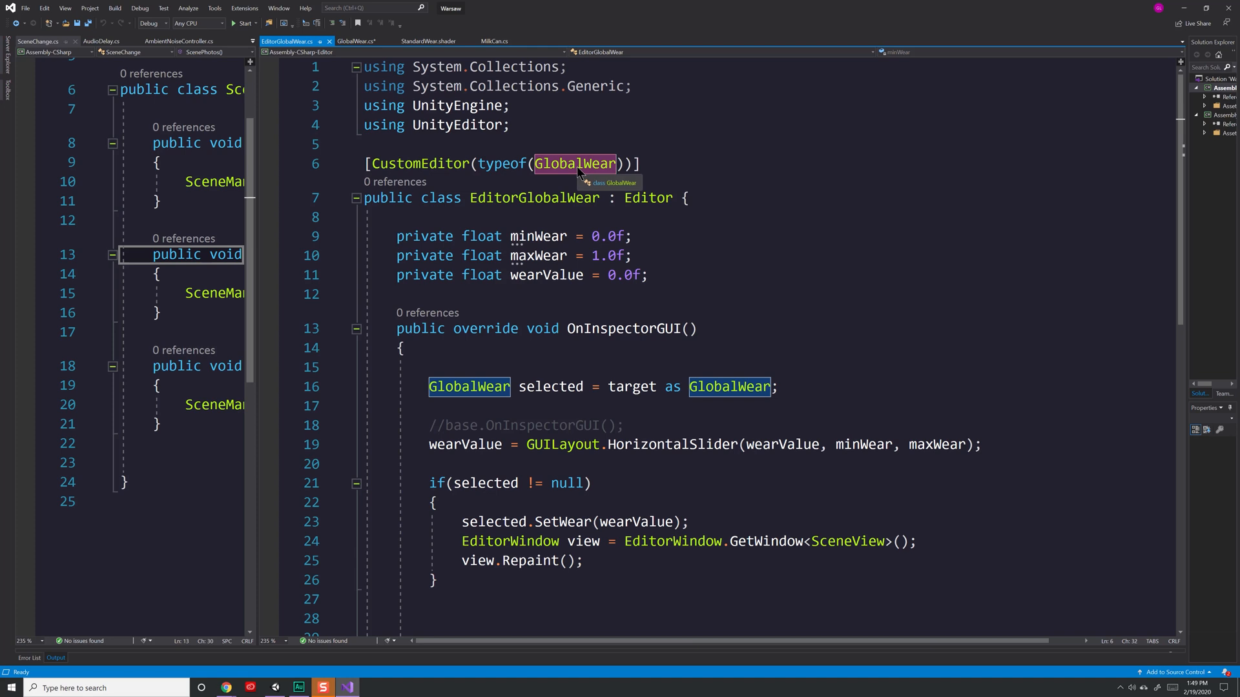
{"action": "mouse_move", "coordinate": [530, 174]}
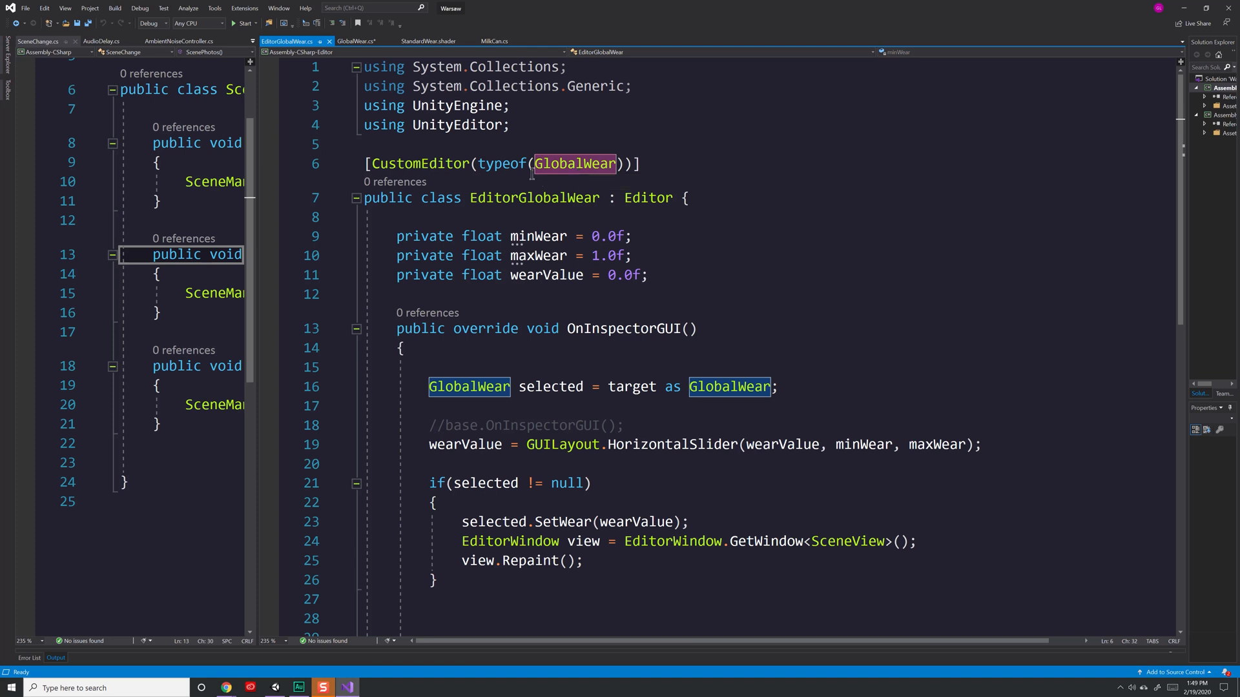
{"action": "scroll", "scroll_direction": "down", "scroll_amount": 3}
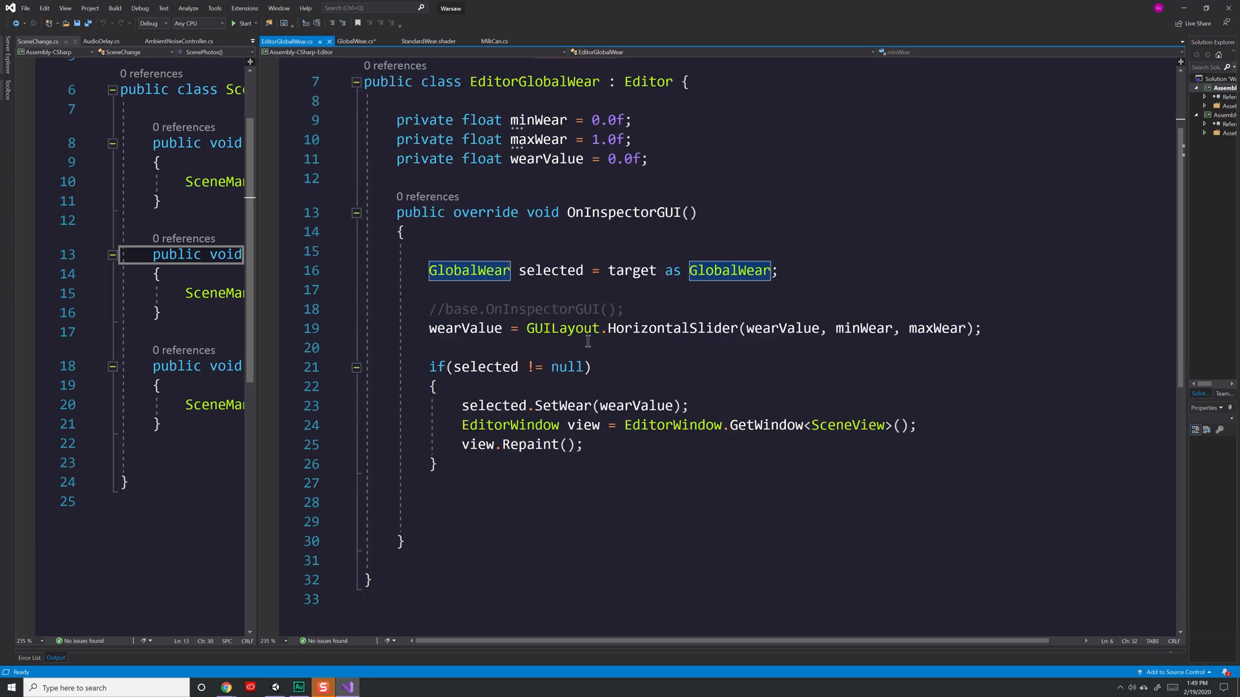
{"action": "mouse_move", "coordinate": [444, 541]}
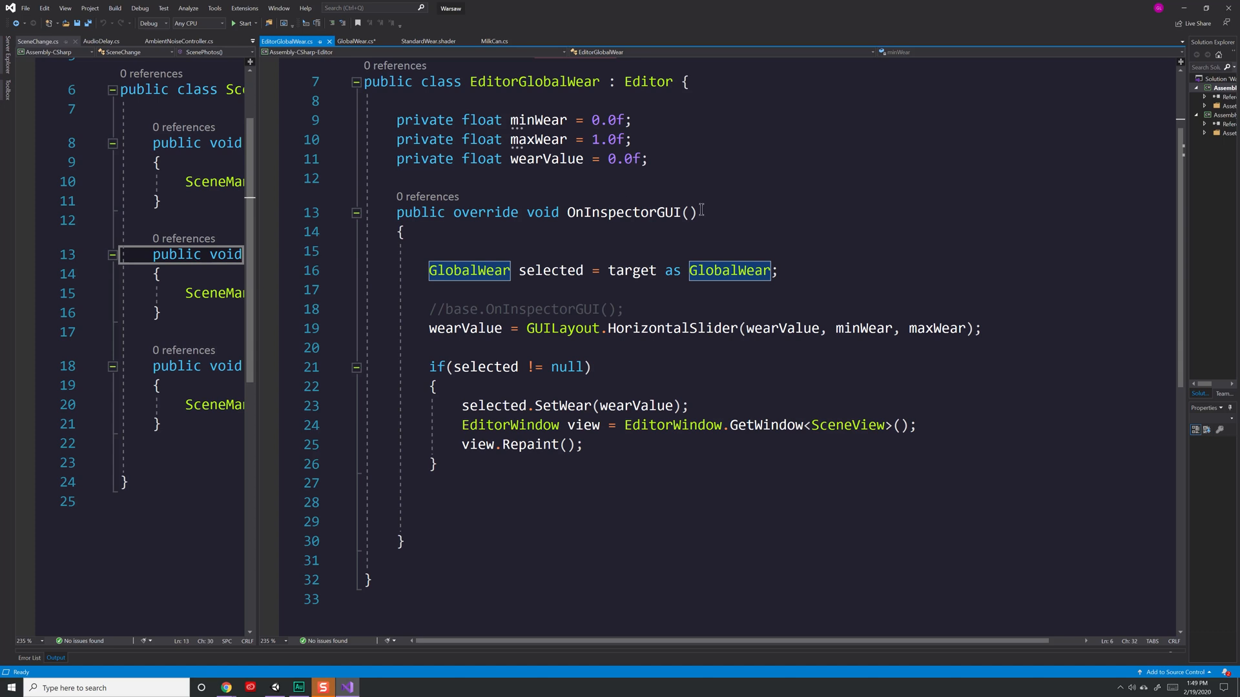
{"action": "mouse_move", "coordinate": [710, 240]}
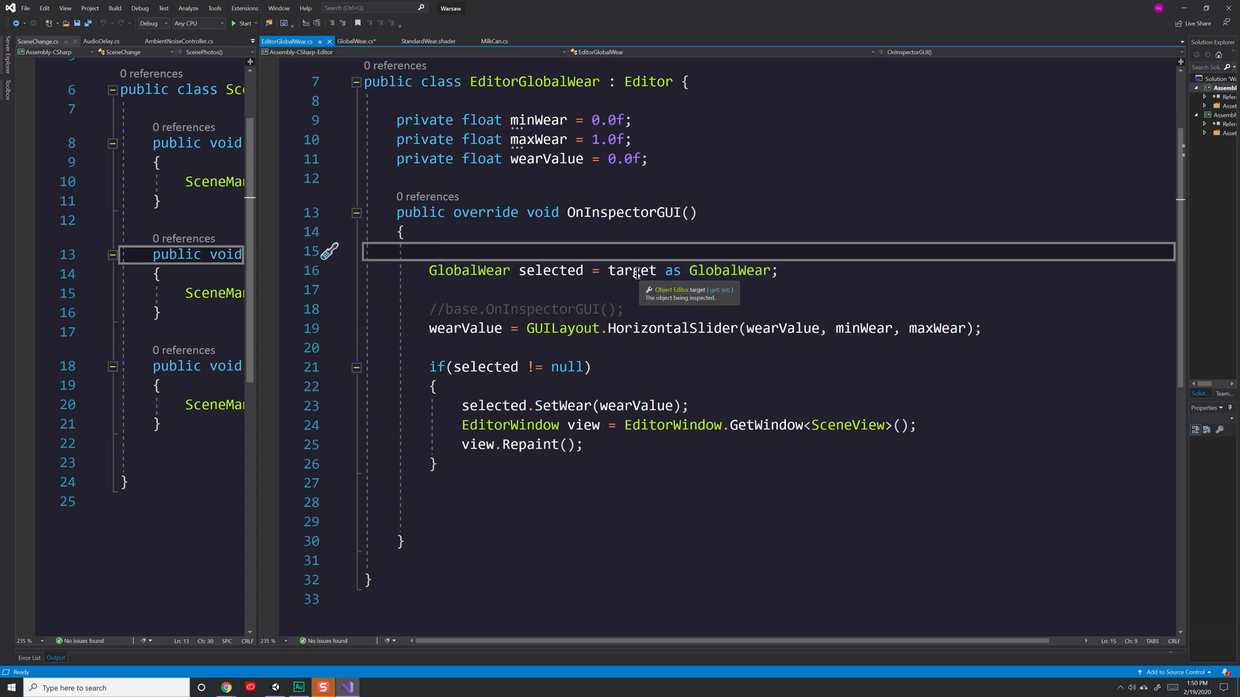
{"action": "mouse_move", "coordinate": [737, 270]}
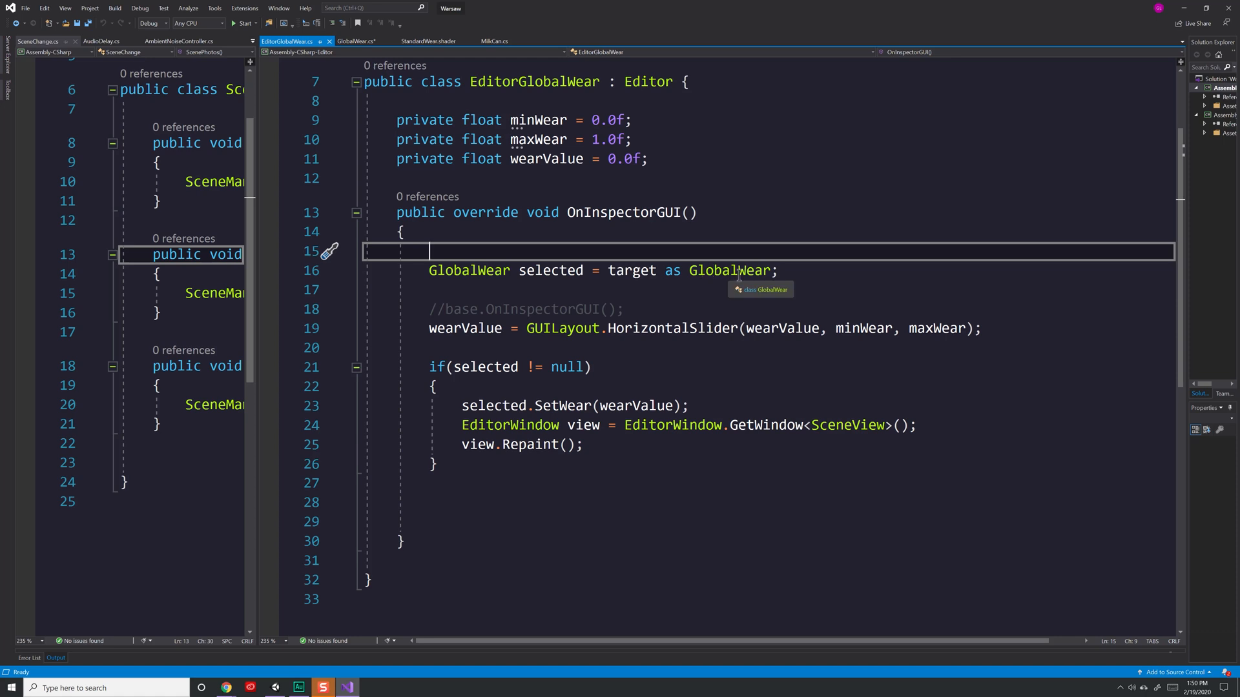
{"action": "mouse_move", "coordinate": [496, 267]}
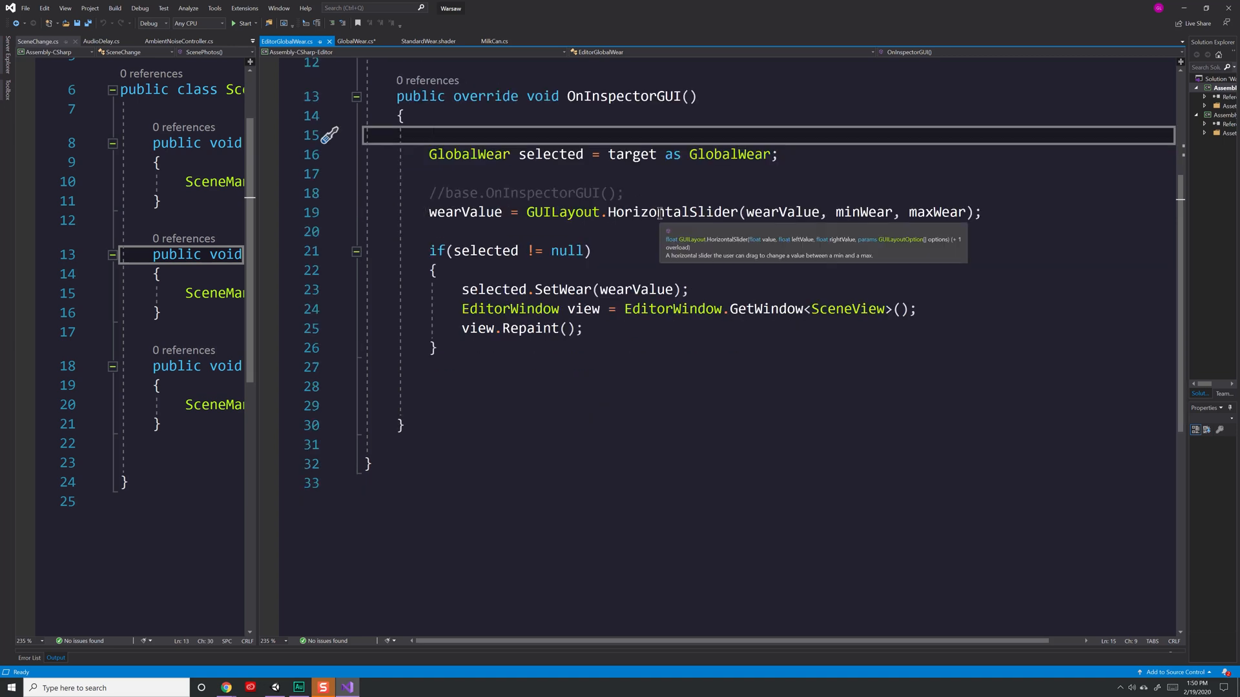
Walk through OnInspectorGUI's wear-applying block and its scene view repaint call.
{"action": "scroll", "scroll_direction": "up", "scroll_amount": 3}
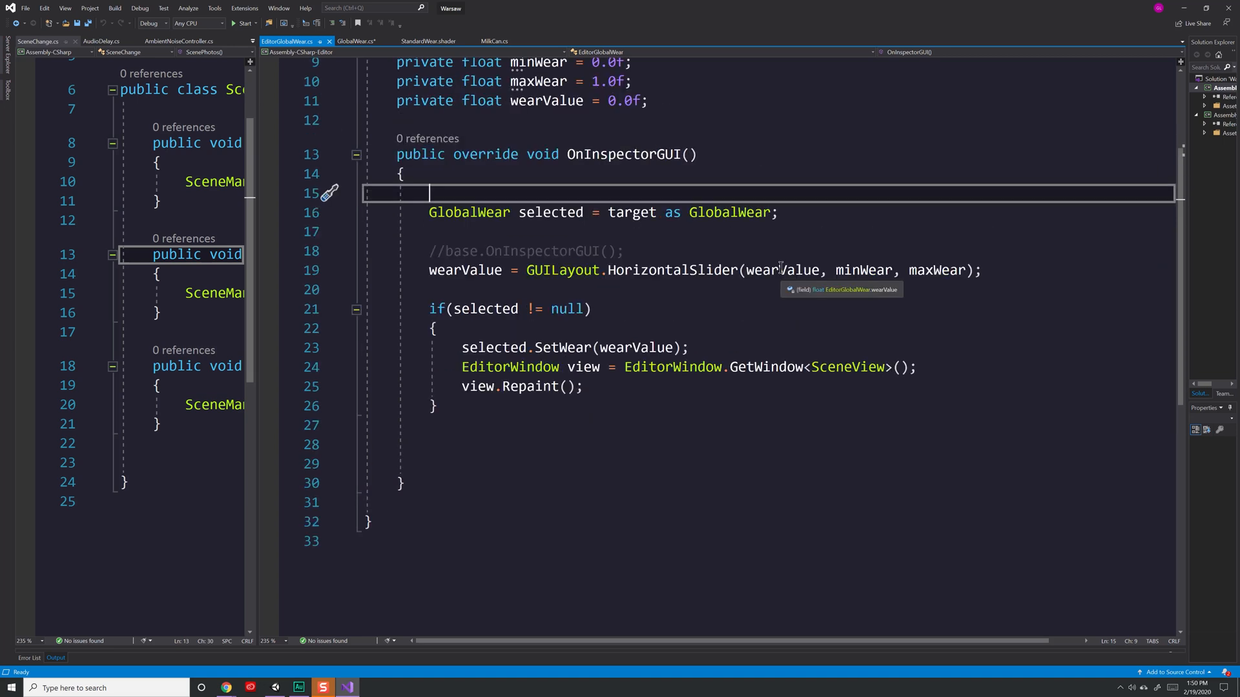
{"action": "mouse_move", "coordinate": [952, 270]}
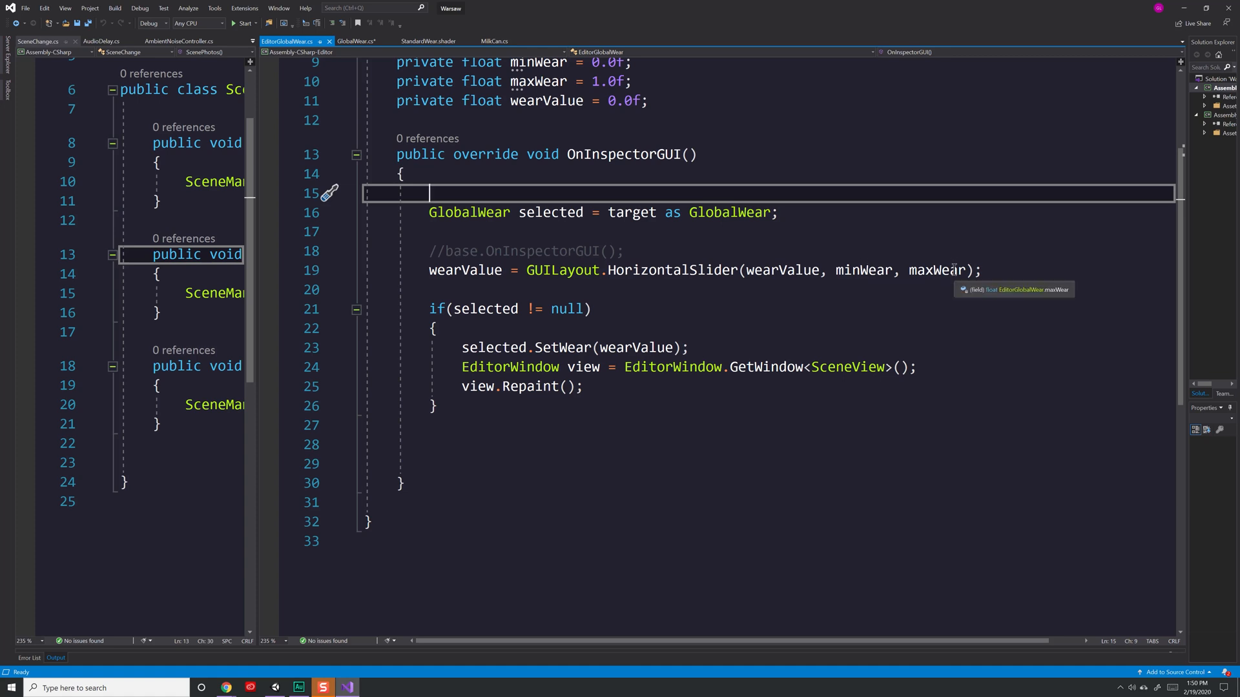
{"action": "left_click", "coordinate": [497, 328]}
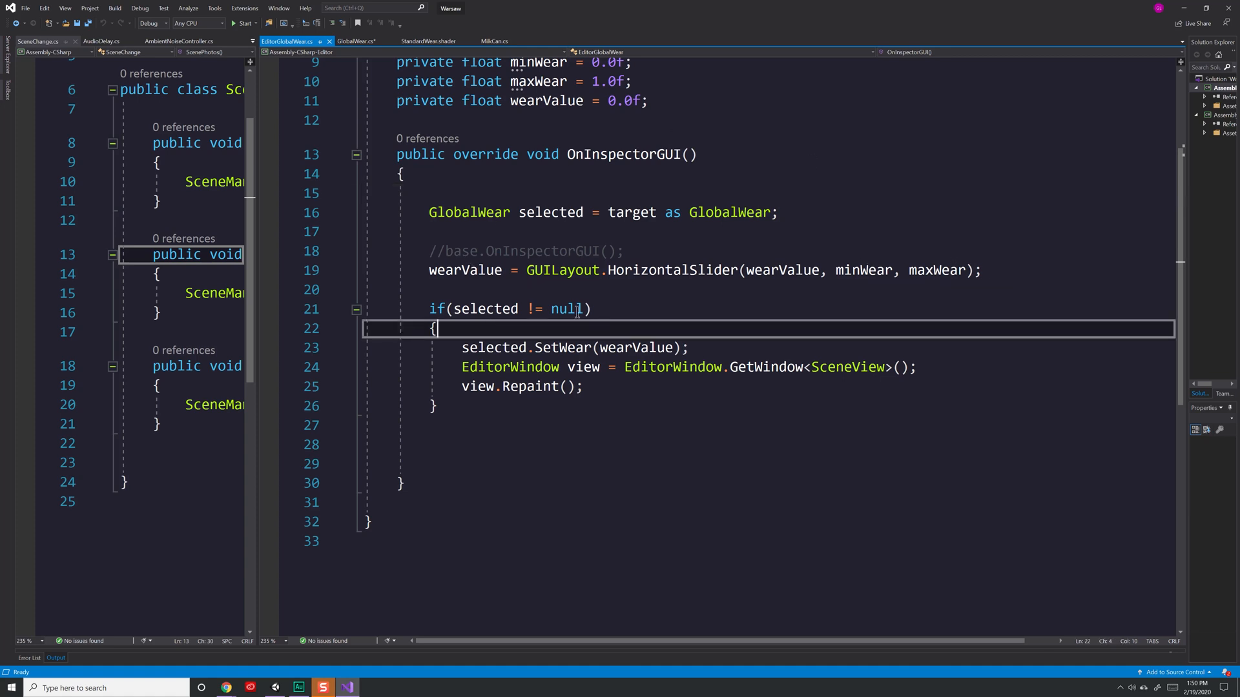
{"action": "mouse_move", "coordinate": [506, 365]}
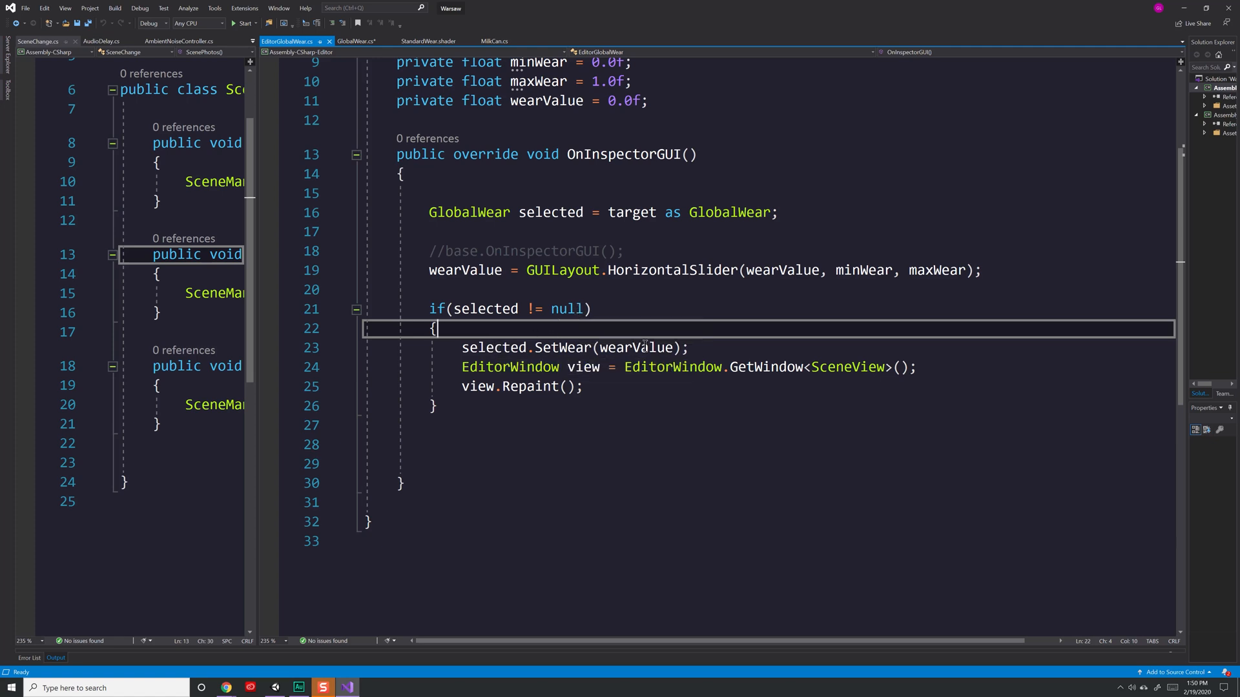
{"action": "mouse_move", "coordinate": [618, 398]}
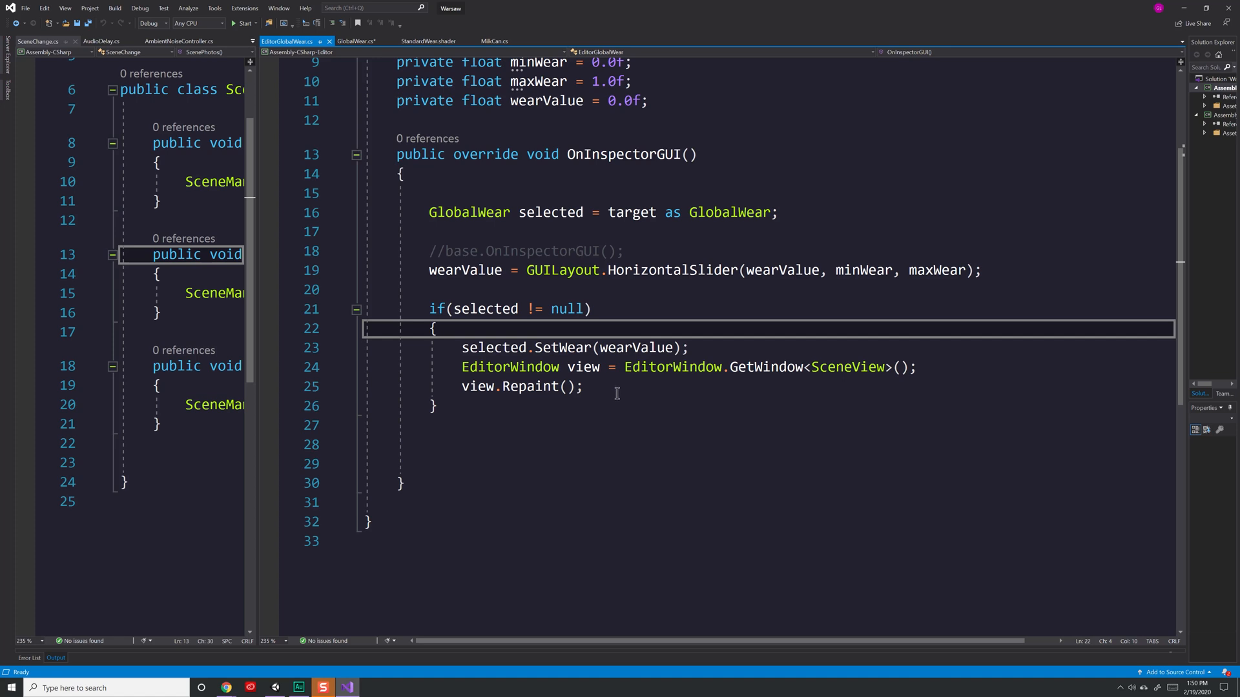
{"action": "left_click", "coordinate": [438, 328]}
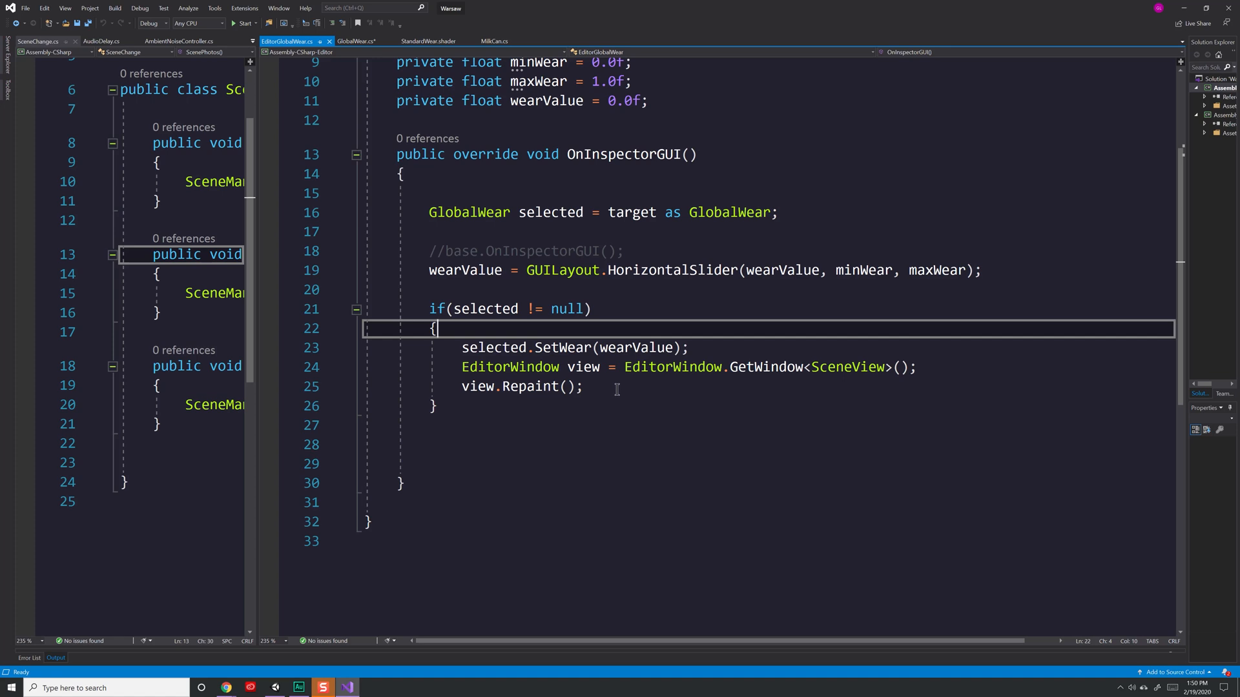
{"action": "mouse_move", "coordinate": [511, 366]}
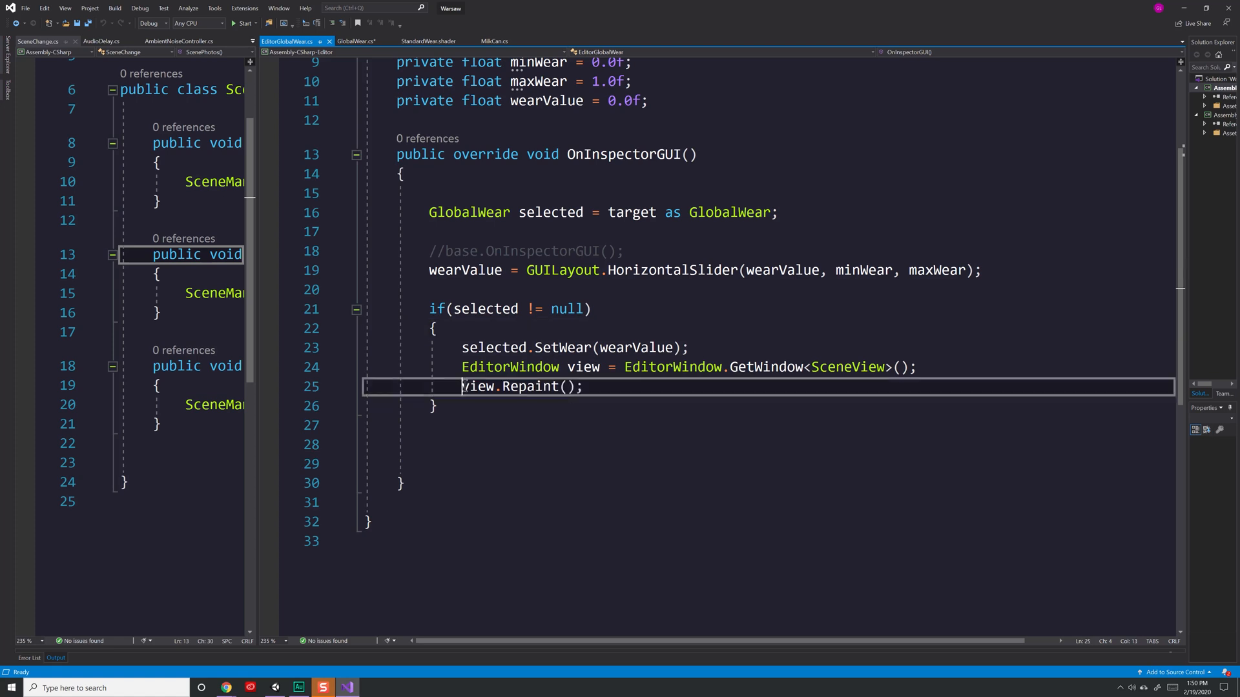
{"action": "left_click", "coordinate": [582, 386]}
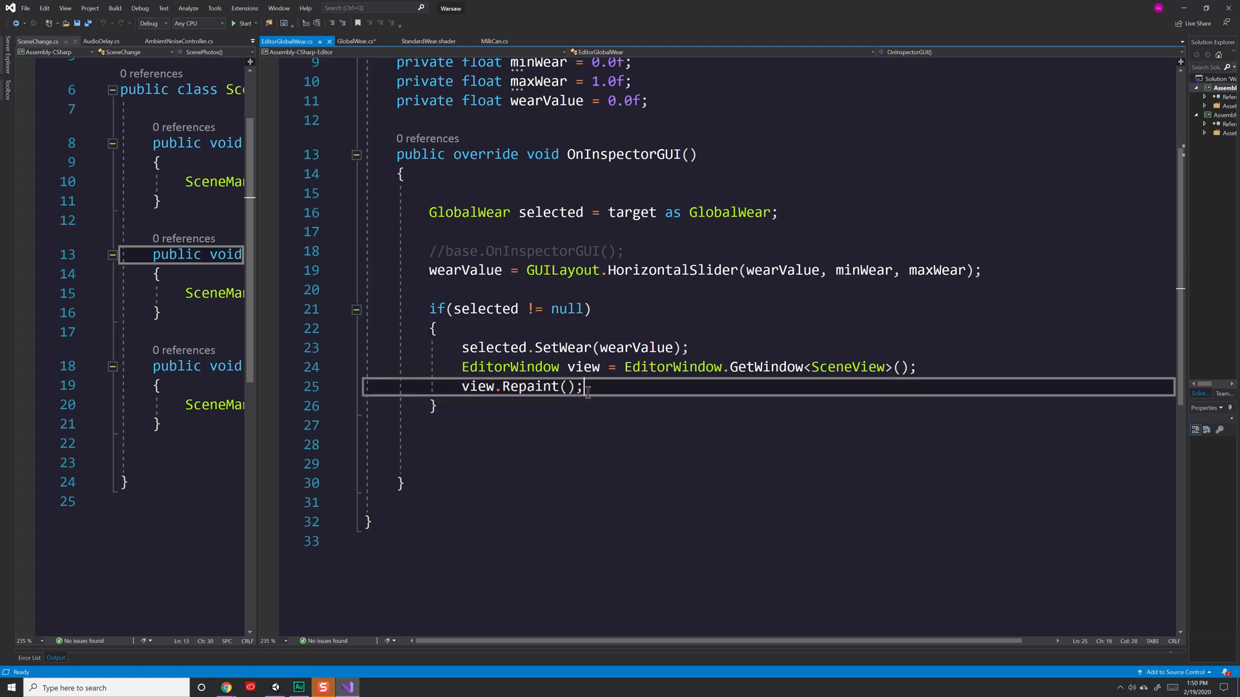
{"action": "mouse_move", "coordinate": [571, 308]}
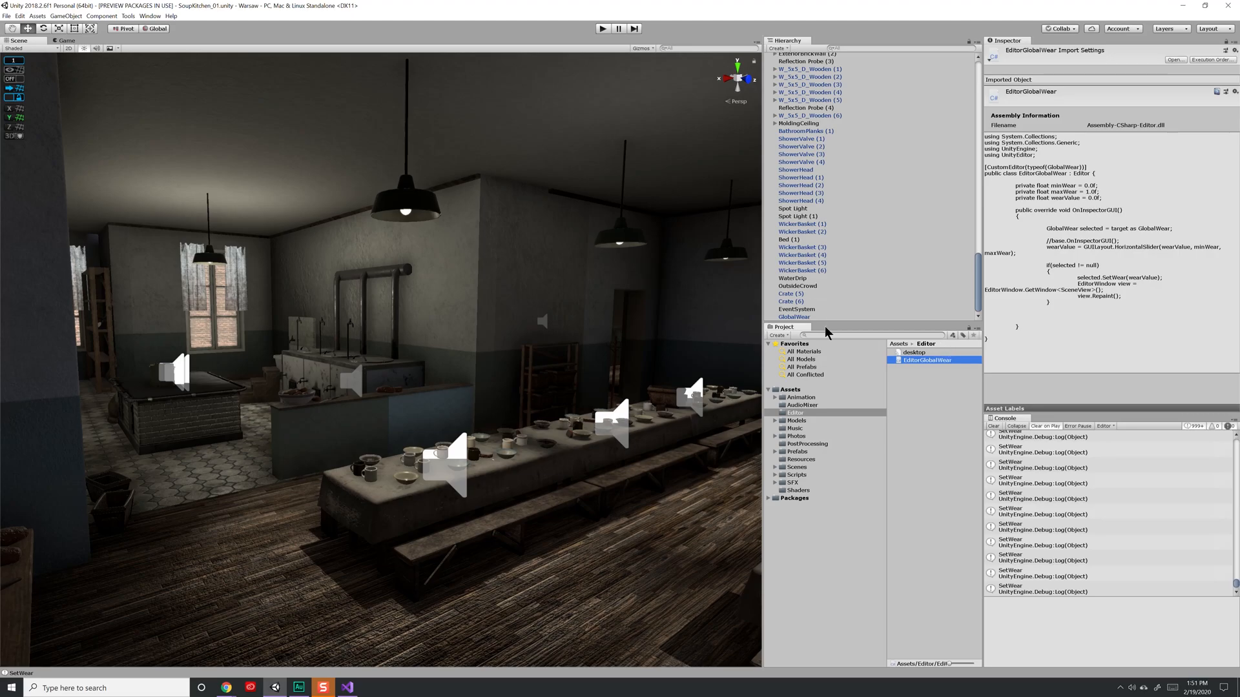
Reselect GlobalWear in Unity to show the new wear slider in its Inspector.
{"action": "left_click", "coordinate": [793, 318]}
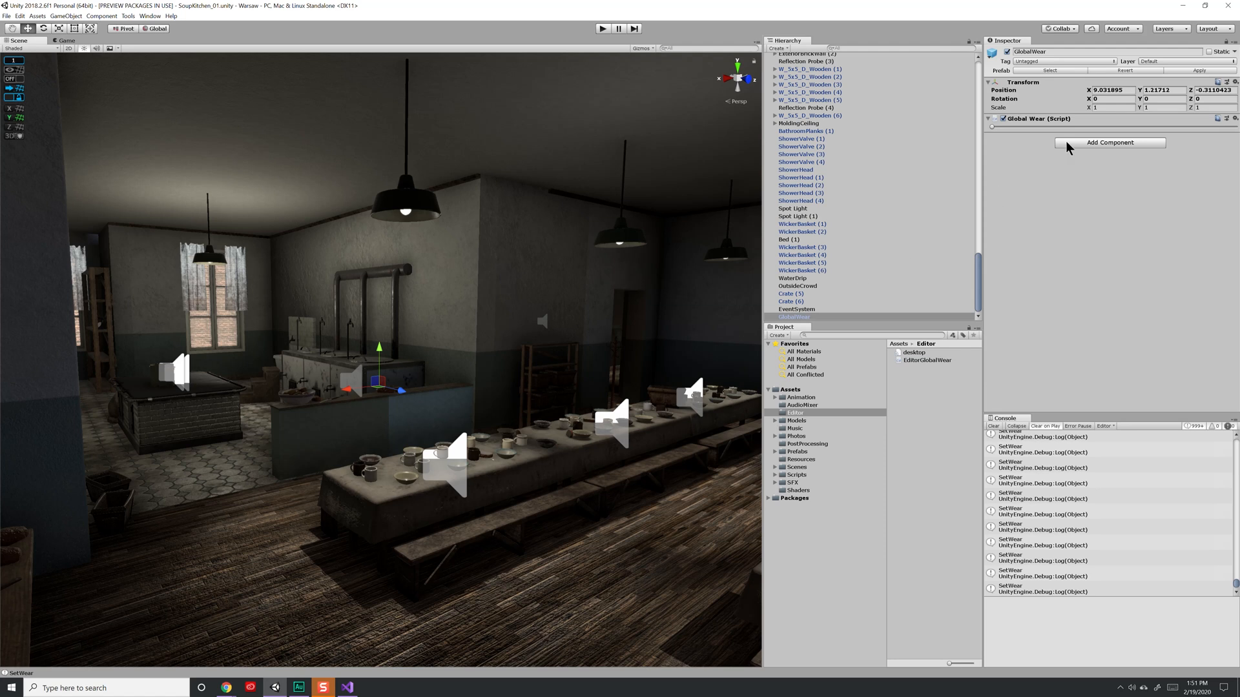